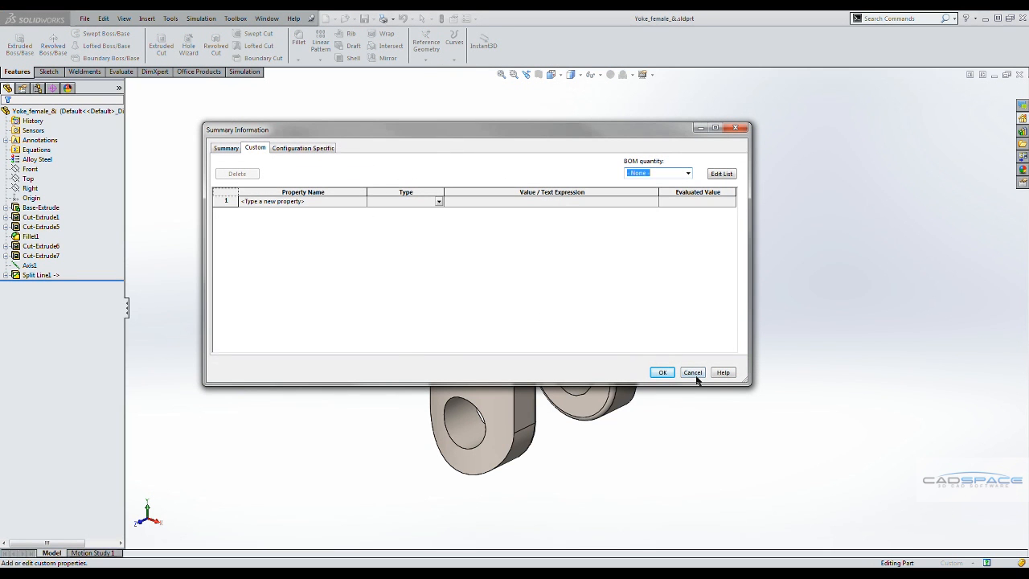
Close the yoke part's empty Summary Information dialog without making changes
{"action": "left_click", "coordinate": [691, 373]}
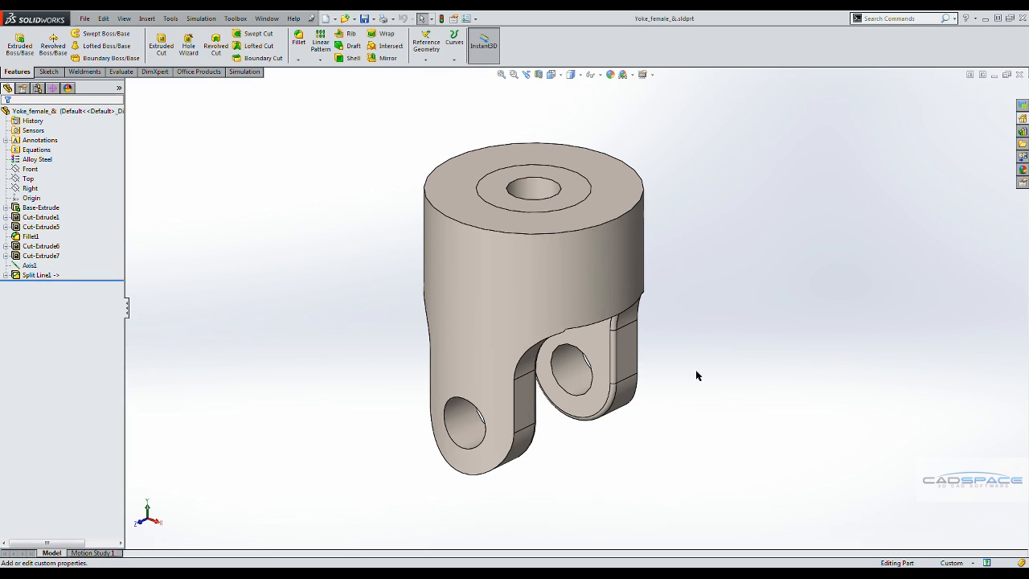
{"action": "mouse_move", "coordinate": [1000, 138]}
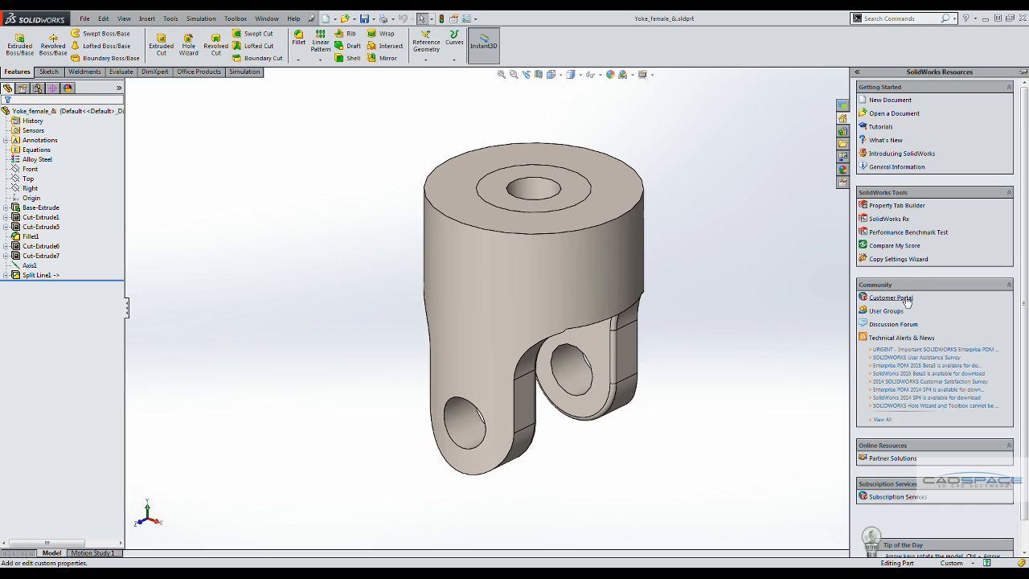
Start a new property tab in the Property Tab Builder with message 'Please fill in all required information.'
{"action": "left_click", "coordinate": [897, 206]}
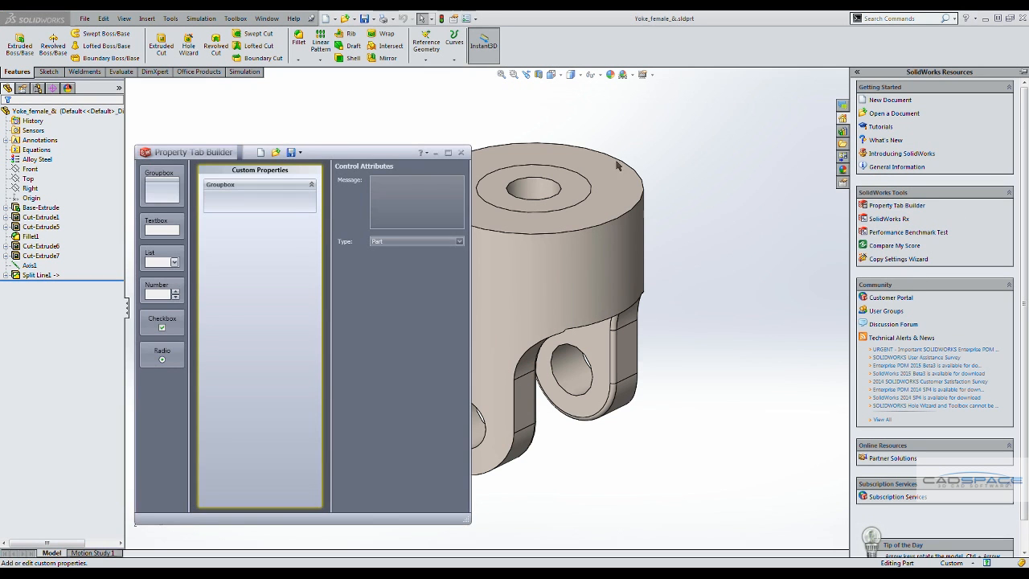
{"action": "left_click_drag", "start_coordinate": [193, 151], "coordinate": [331, 125]}
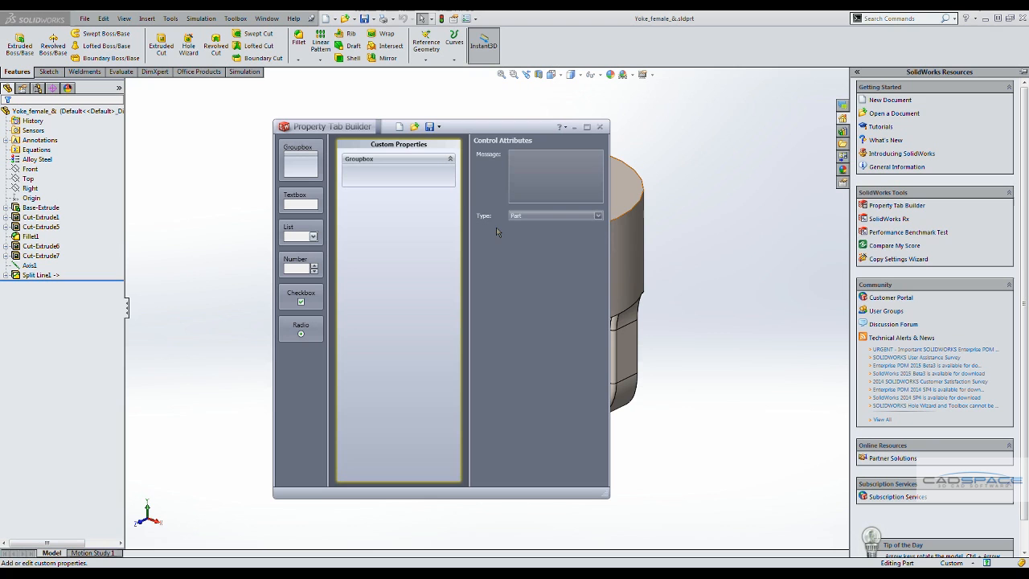
{"action": "mouse_move", "coordinate": [518, 225]}
{"action": "type", "text": "Please fill-in"}
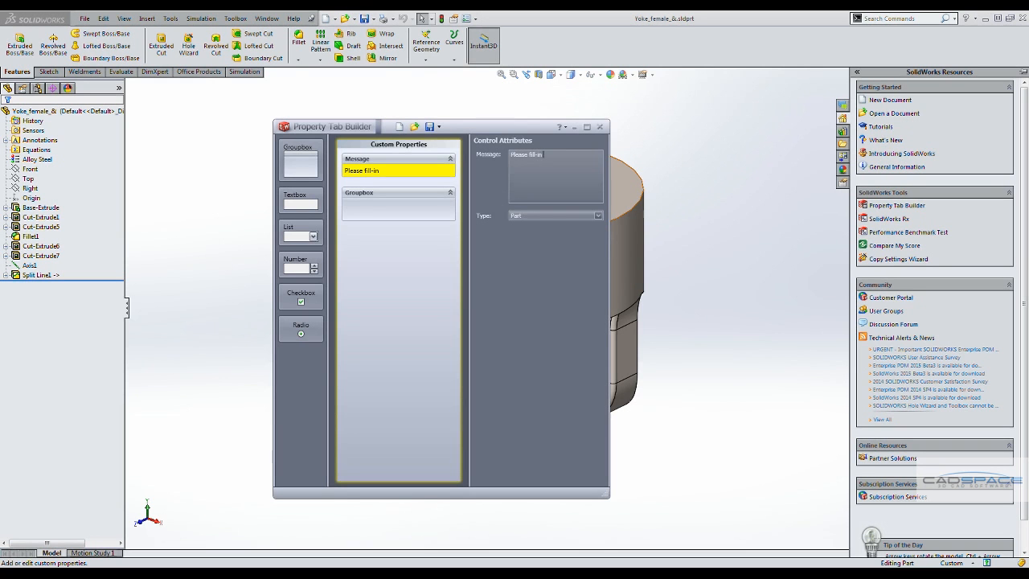
{"action": "type", "text": "all required"}
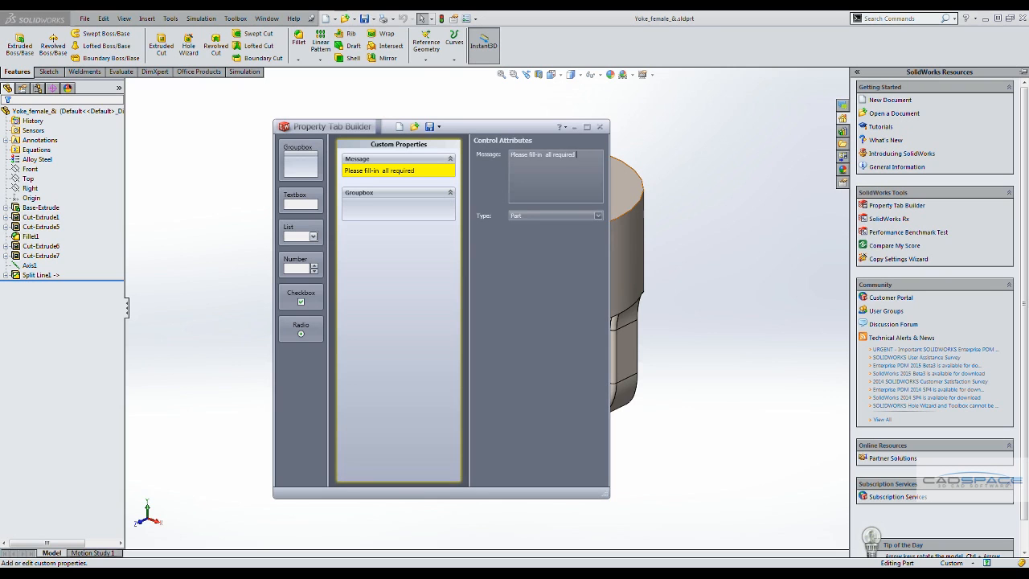
{"action": "type", "text": "information."}
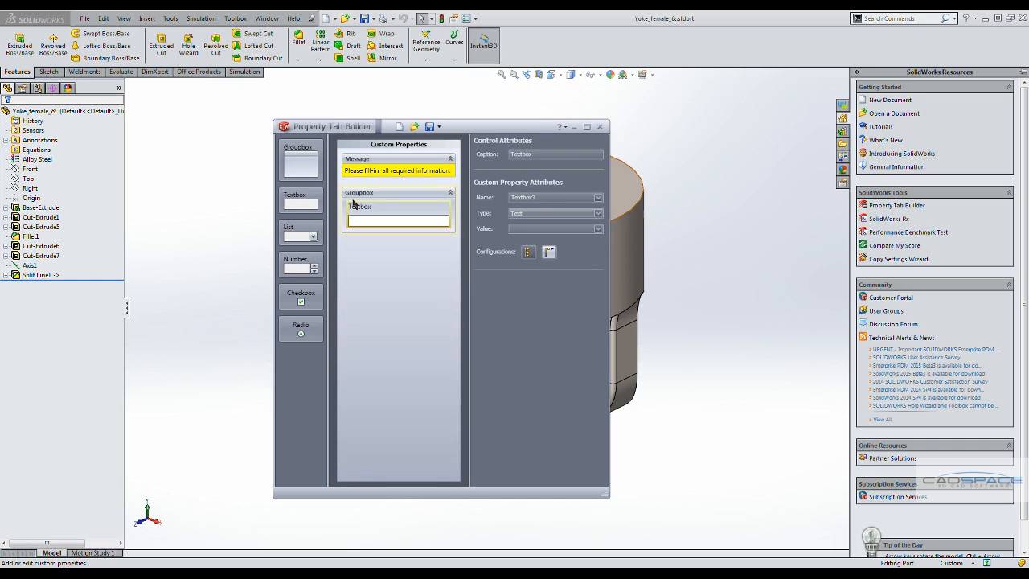
Set the text box's caption and custom property name both to Description
{"action": "left_click", "coordinate": [554, 154]}
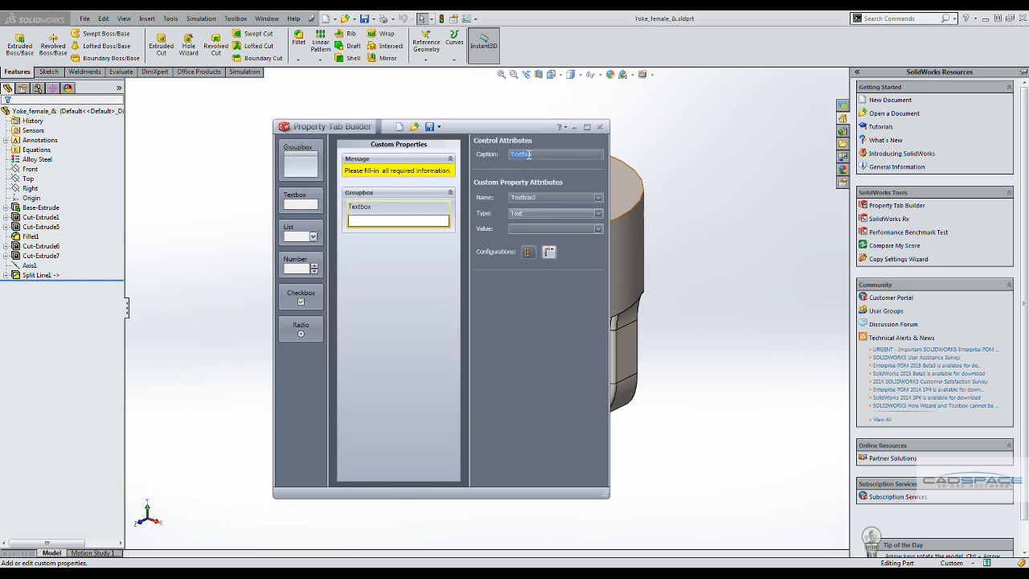
{"action": "type", "text": "Descr"}
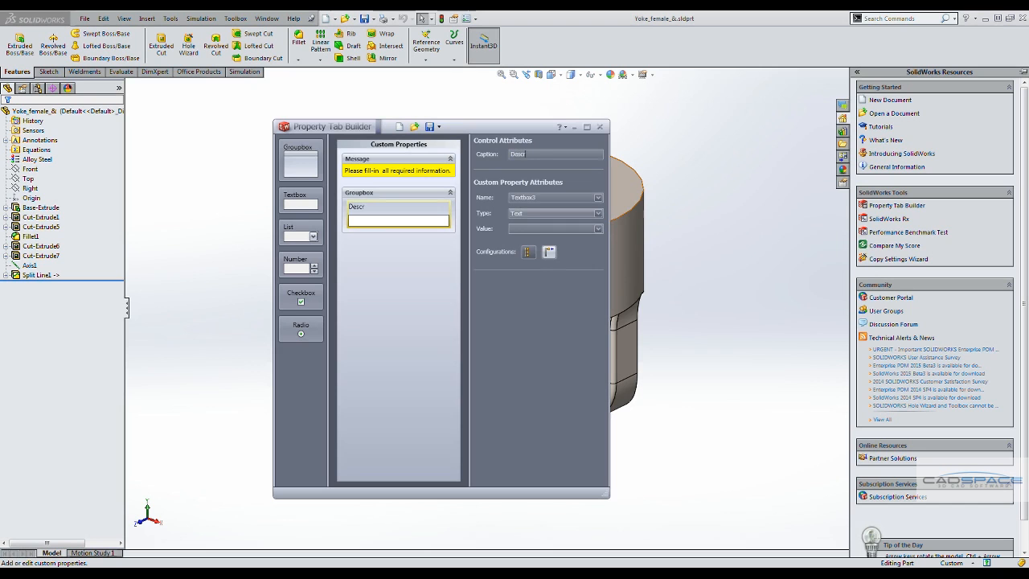
{"action": "type", "text": "Description"}
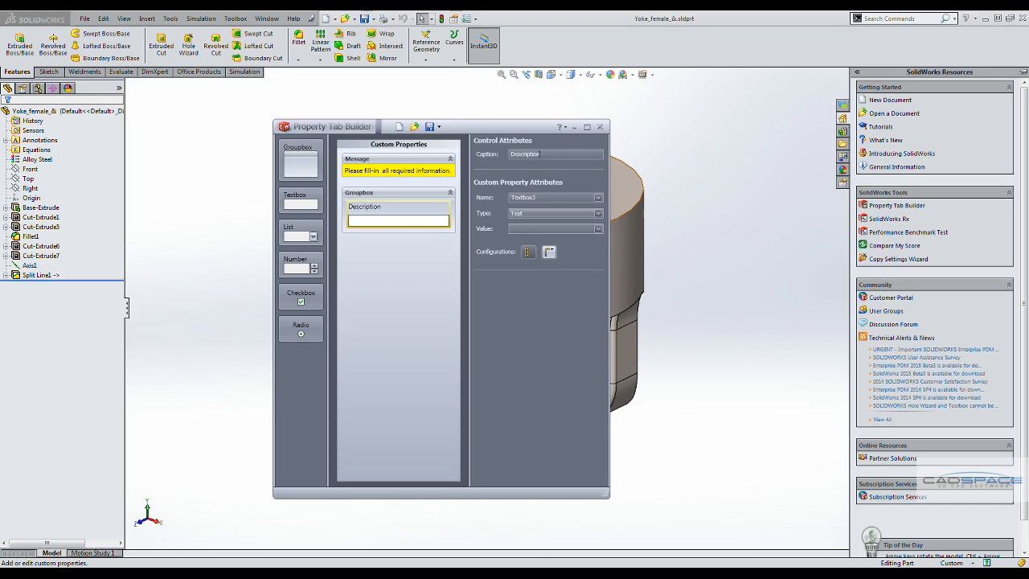
{"action": "triple_click", "coordinate": [550, 197]}
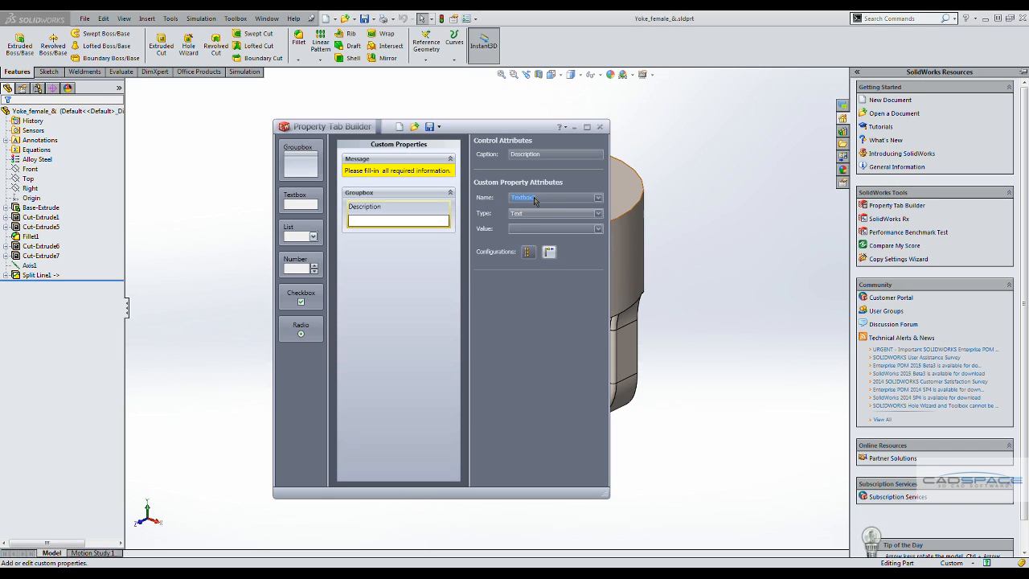
{"action": "type", "text": "Description"}
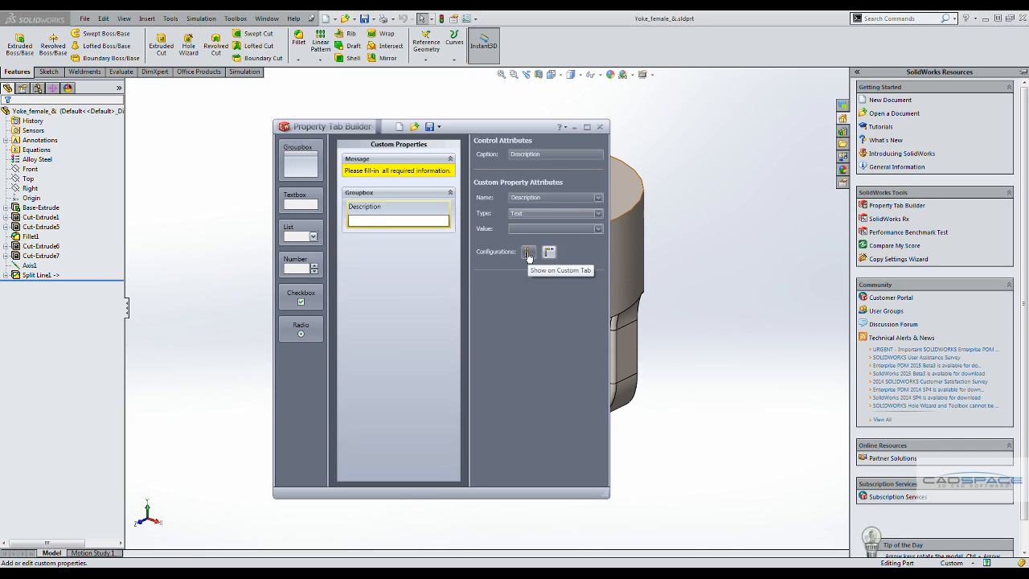
{"action": "mouse_move", "coordinate": [550, 257]}
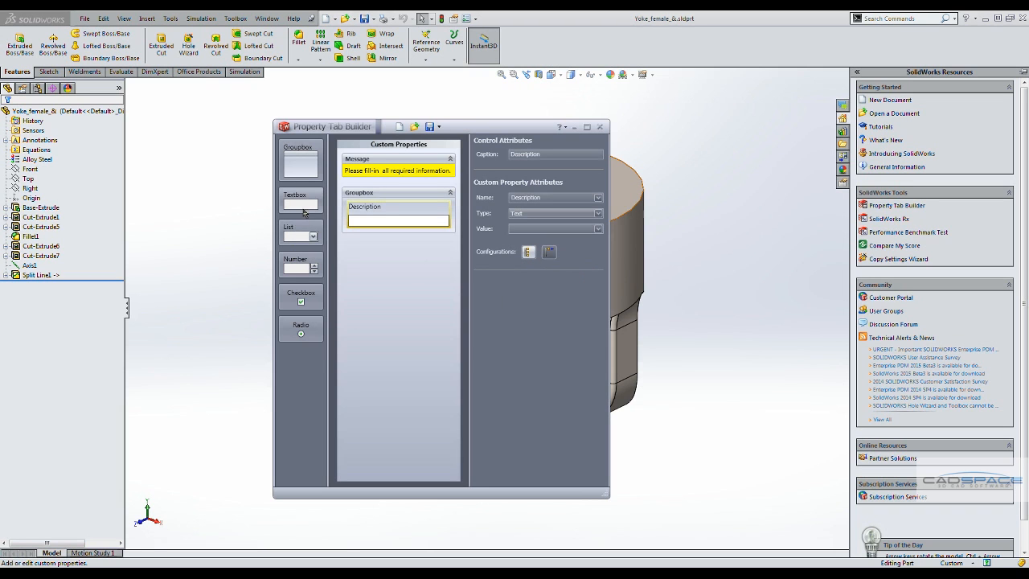
{"action": "mouse_move", "coordinate": [306, 205]}
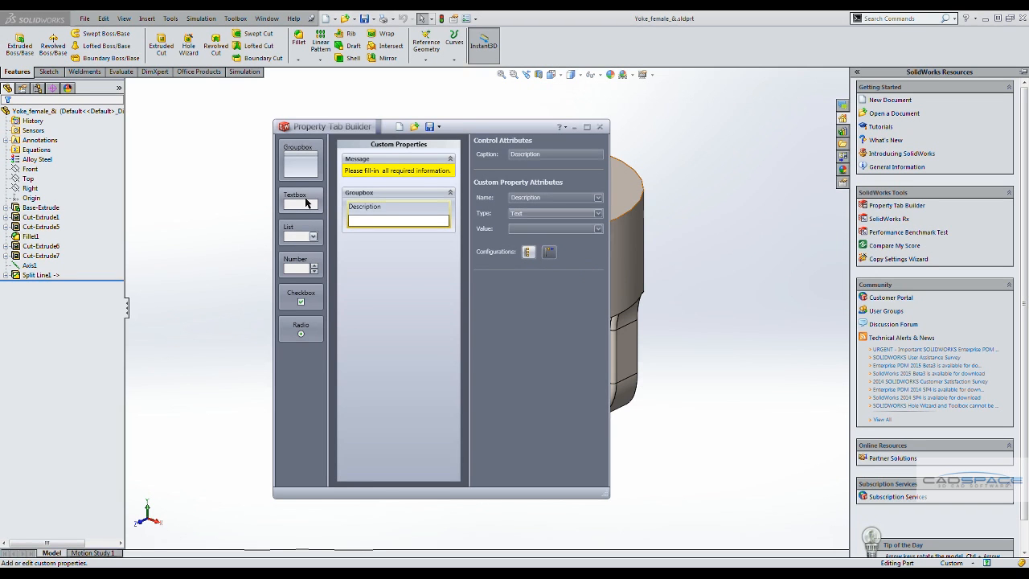
Add a Material text box named Material with its value linked to [SW-Material]
{"action": "left_click", "coordinate": [301, 199]}
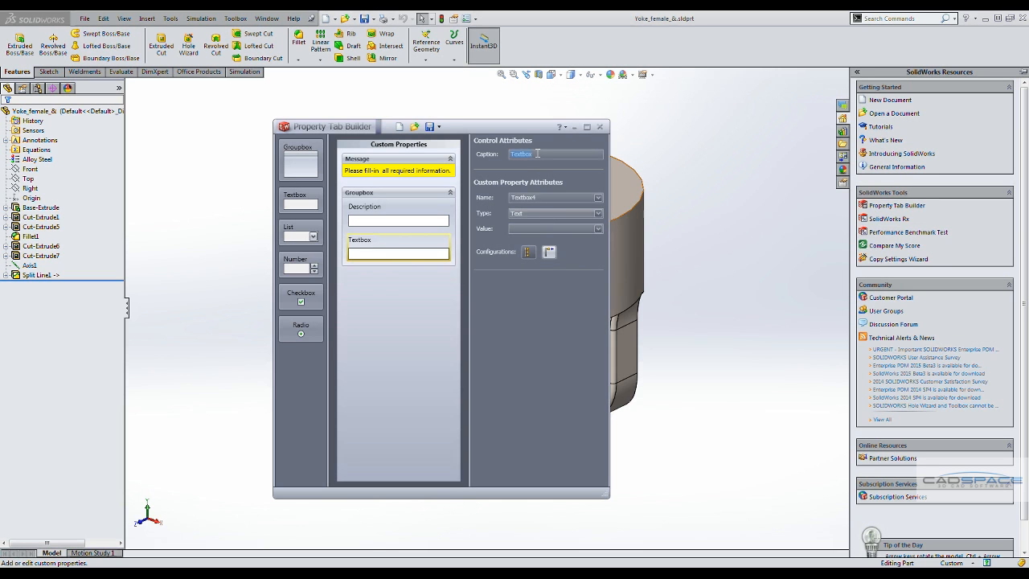
{"action": "type", "text": "Material"}
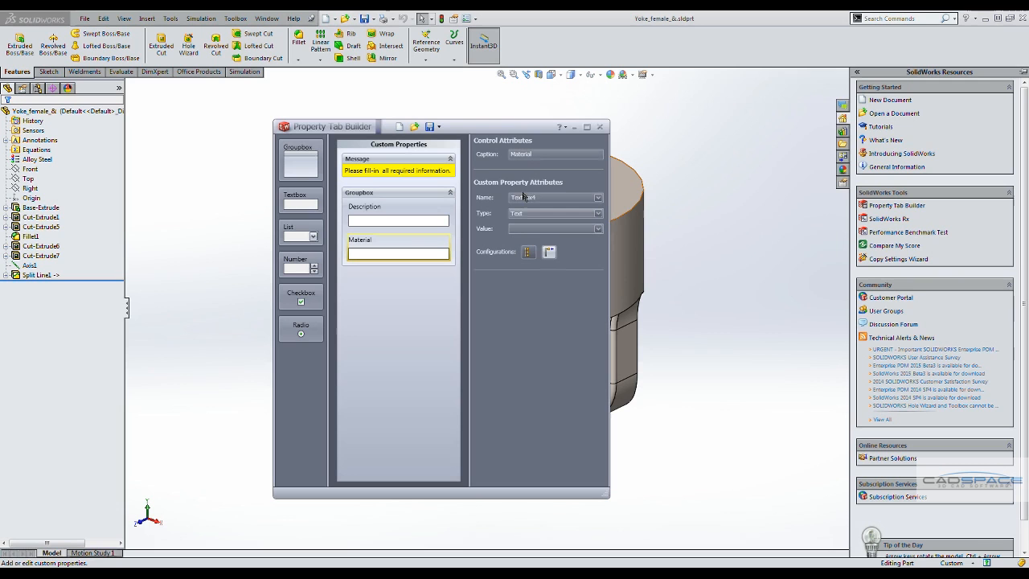
{"action": "type", "text": "Ma"}
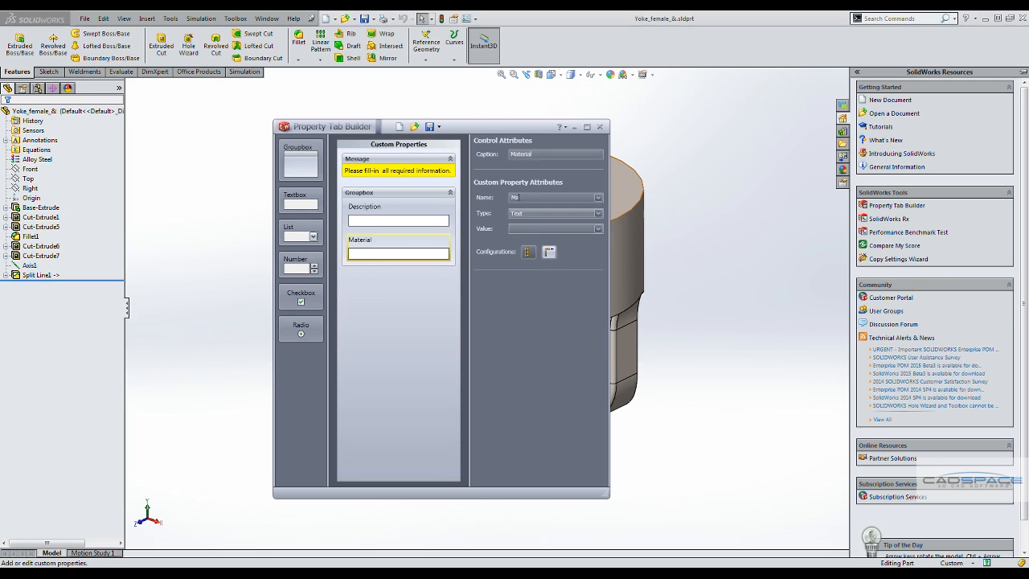
{"action": "type", "text": "Material"}
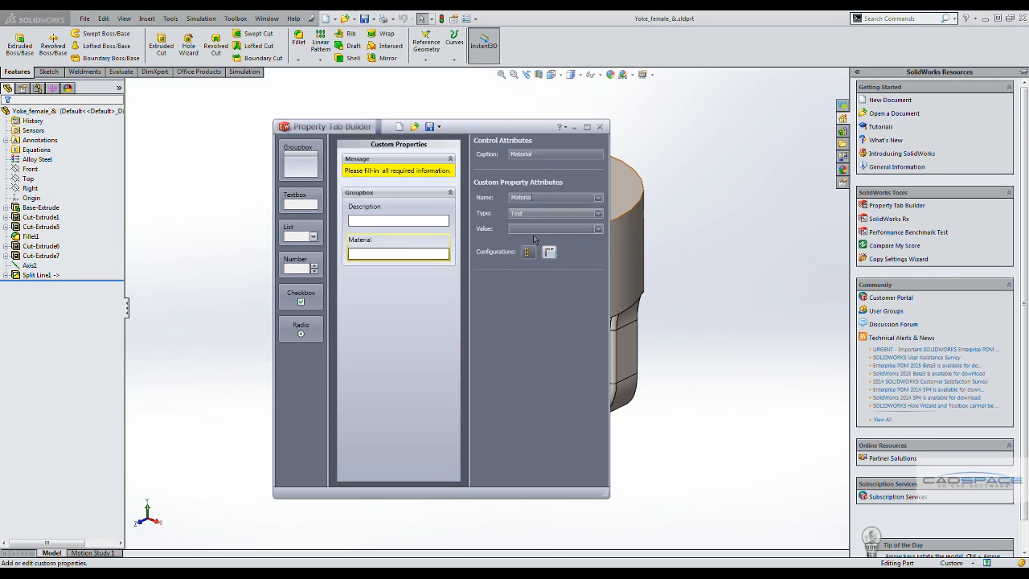
{"action": "left_click", "coordinate": [598, 228]}
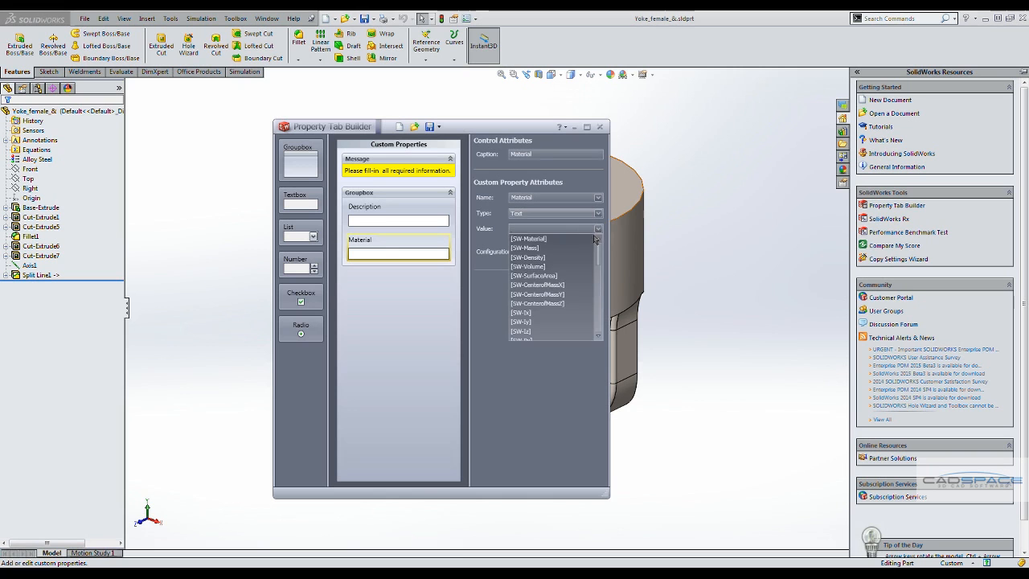
{"action": "left_click", "coordinate": [529, 238]}
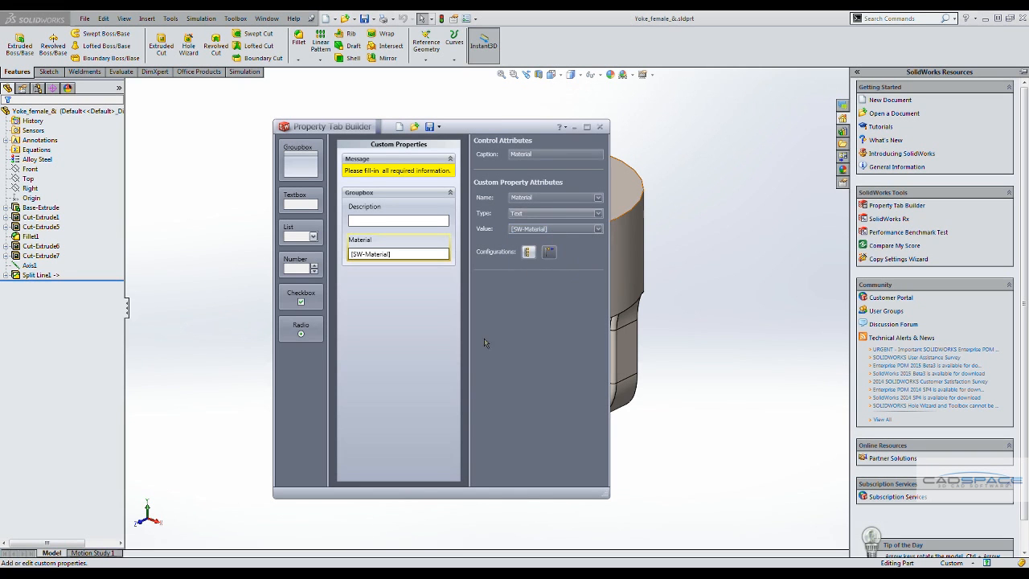
{"action": "mouse_move", "coordinate": [495, 421]}
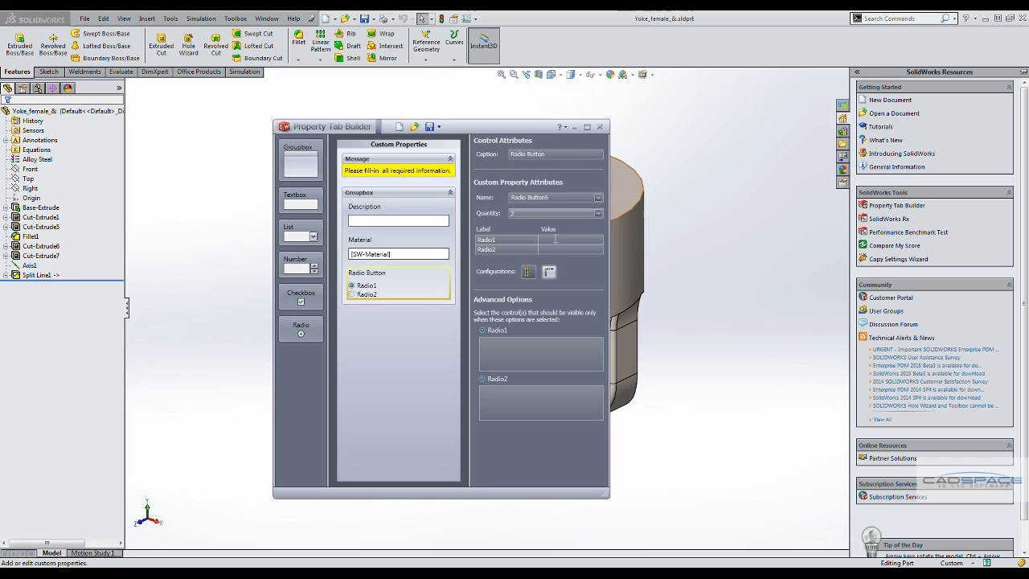
Add a Finish Colour radio button named Colour with options Red, Blue and Green
{"action": "double_click", "coordinate": [527, 155]}
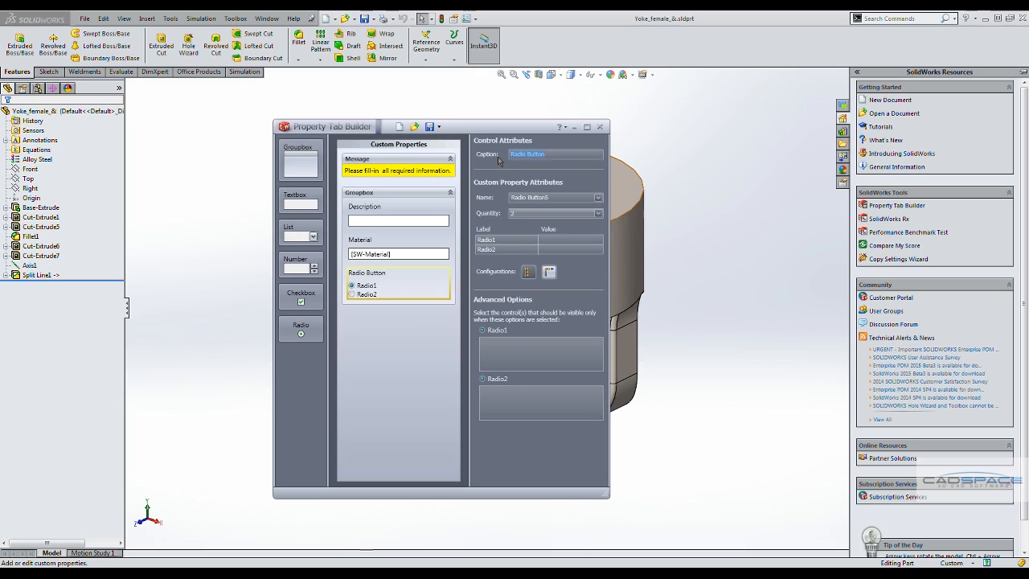
{"action": "type", "text": "Finish C"}
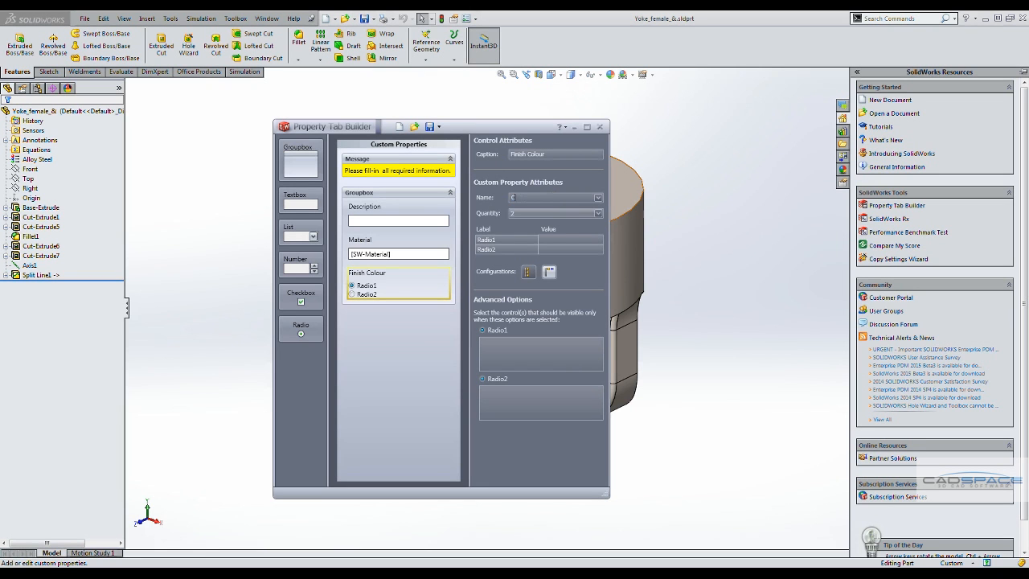
{"action": "type", "text": "olour"}
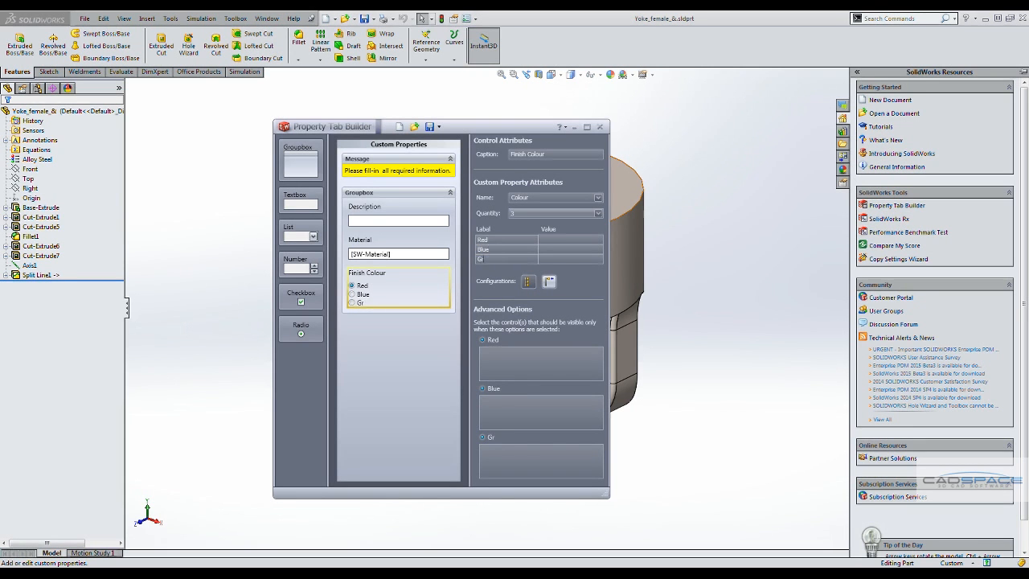
{"action": "type", "text": "Green"}
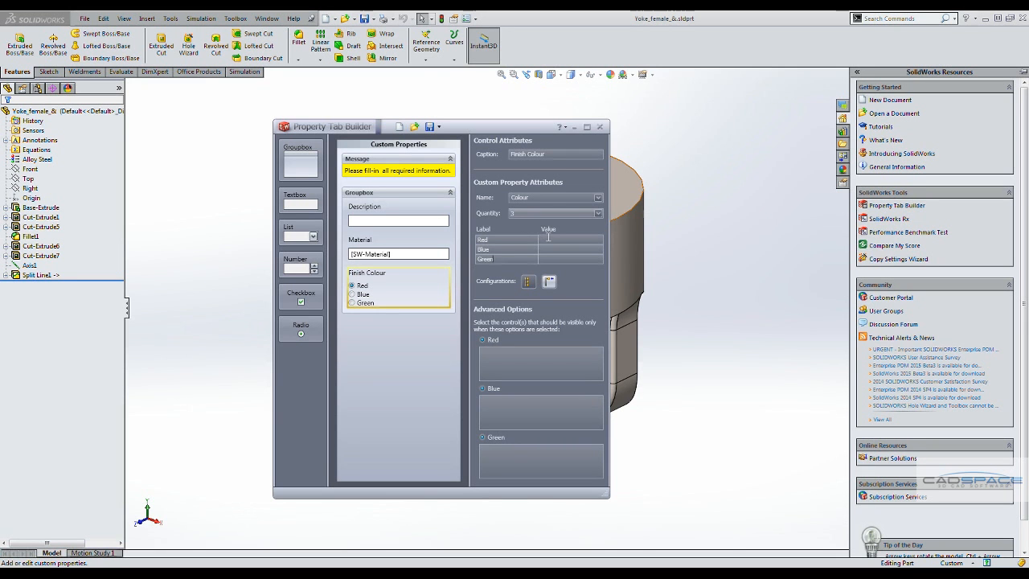
{"action": "type", "text": "Red"}
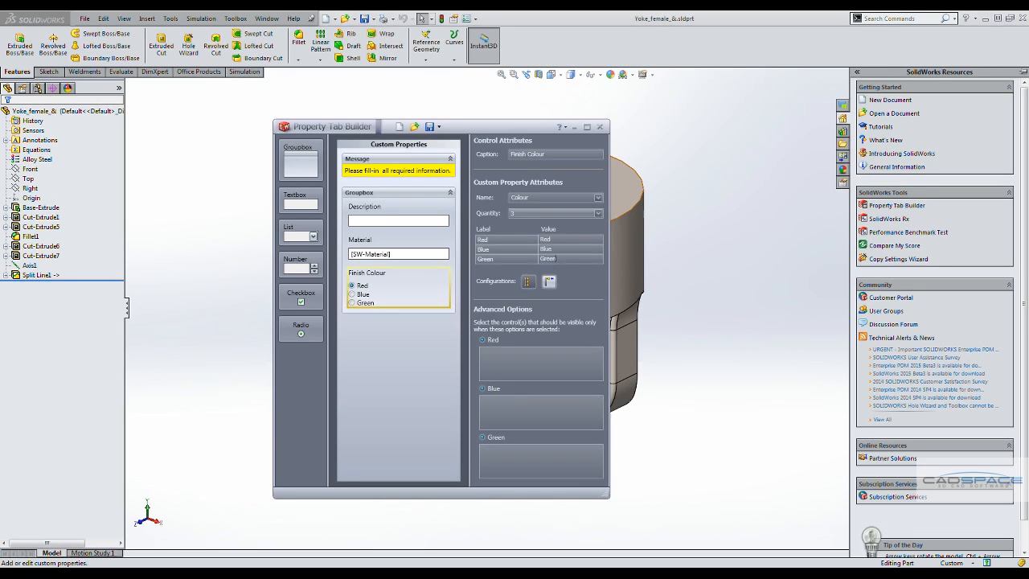
{"action": "mouse_move", "coordinate": [527, 281]}
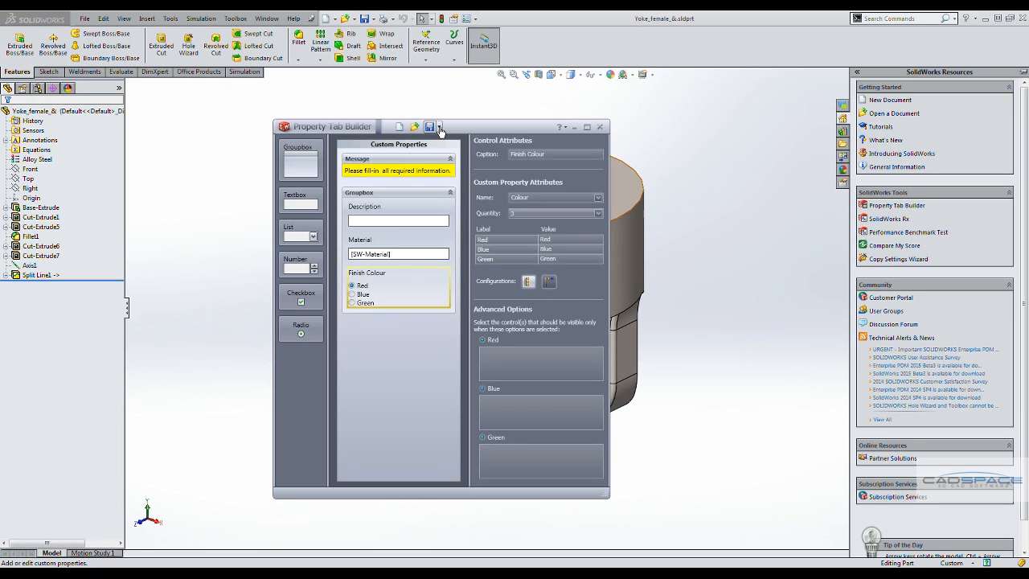
Save the property tab as template_videoblog.prtprp via Save As
{"action": "left_click", "coordinate": [440, 127]}
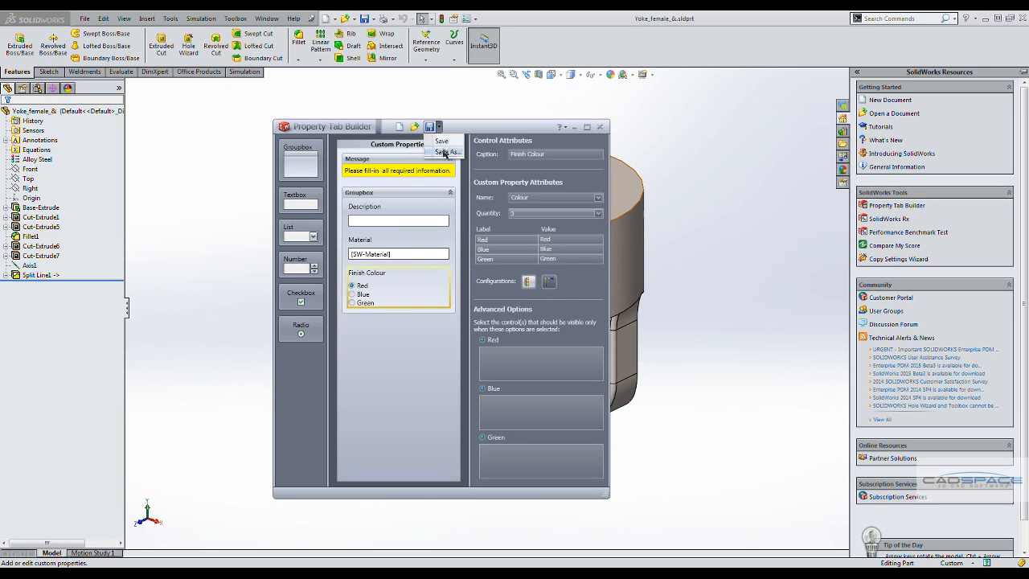
{"action": "left_click", "coordinate": [447, 151]}
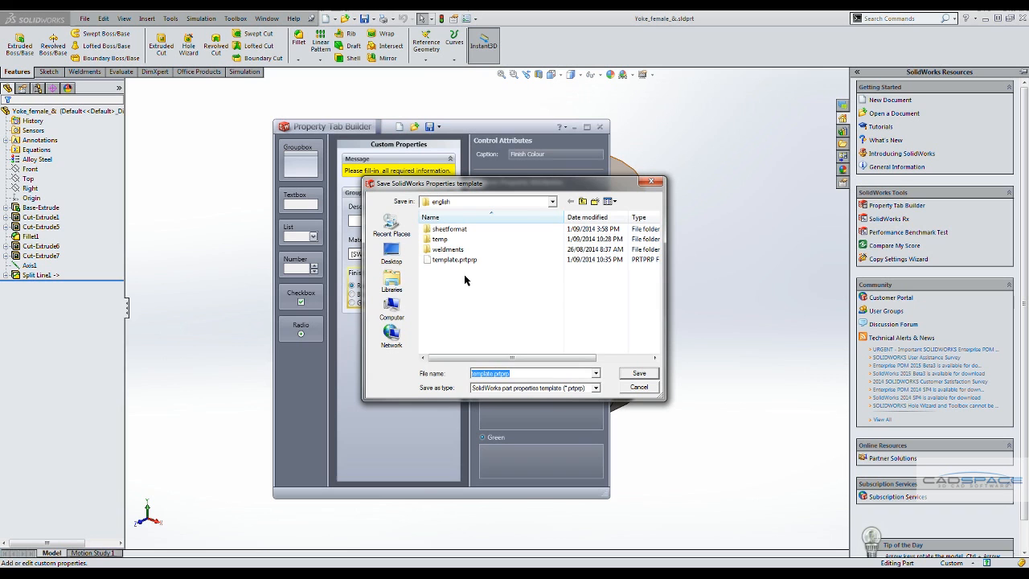
{"action": "left_click", "coordinate": [491, 373]}
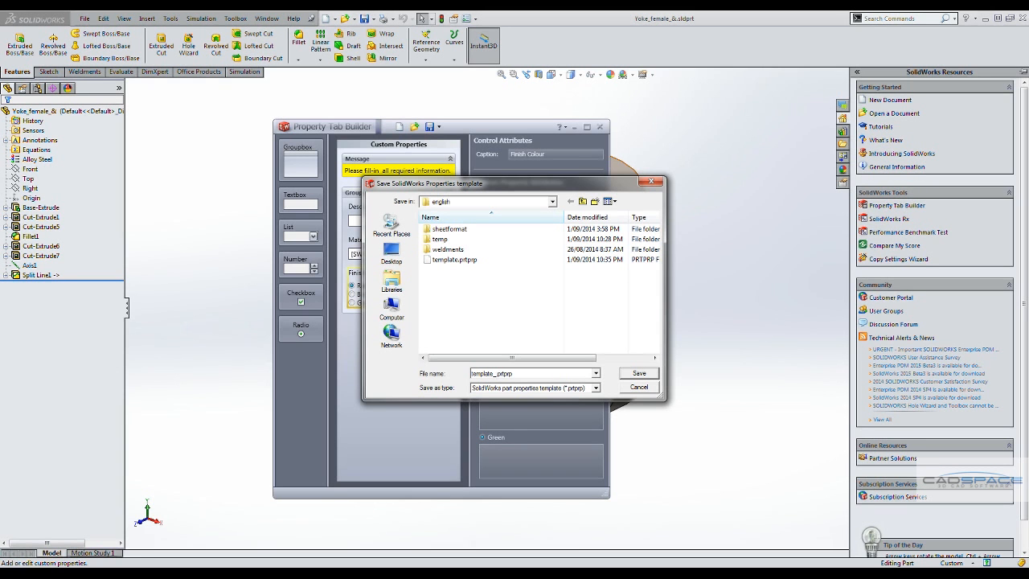
{"action": "type", "text": "_videoblog"}
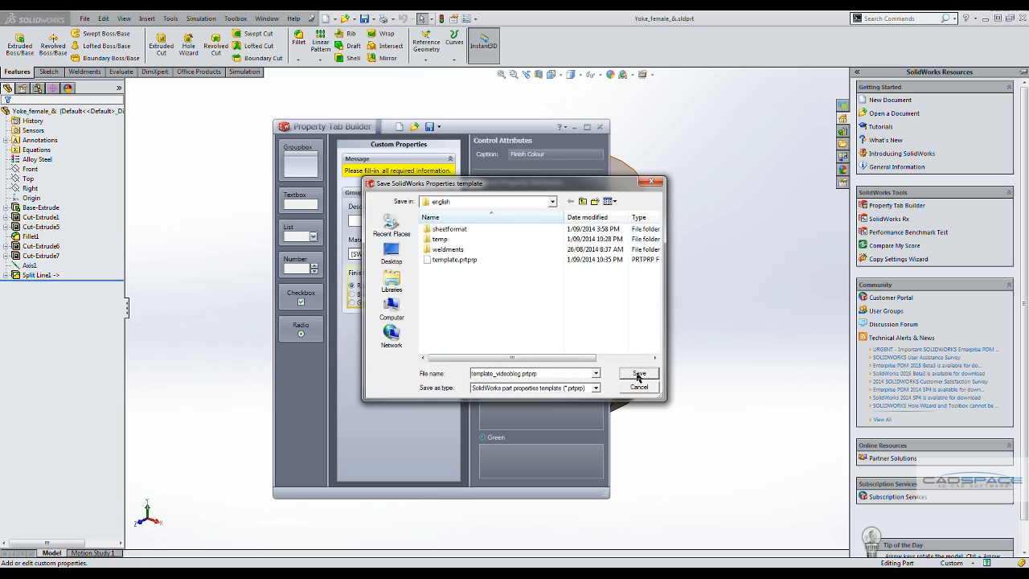
{"action": "left_click", "coordinate": [638, 373]}
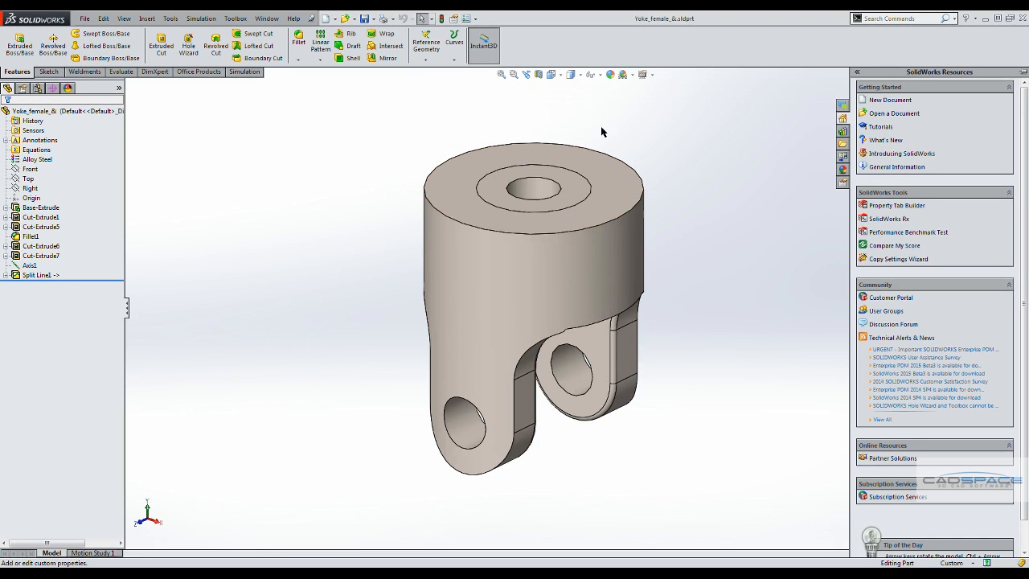
{"action": "mouse_move", "coordinate": [604, 118]}
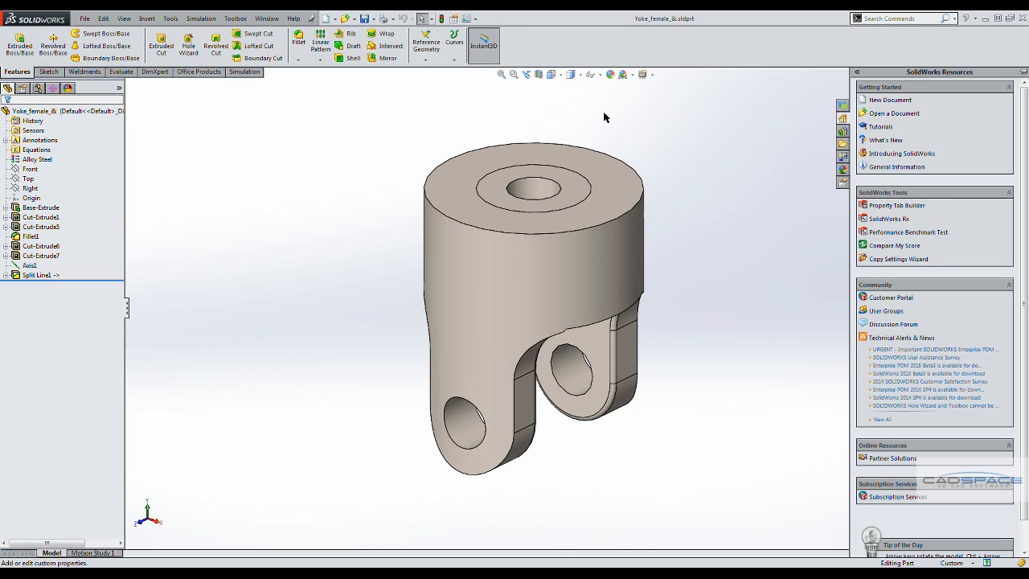
{"action": "mouse_move", "coordinate": [816, 186]}
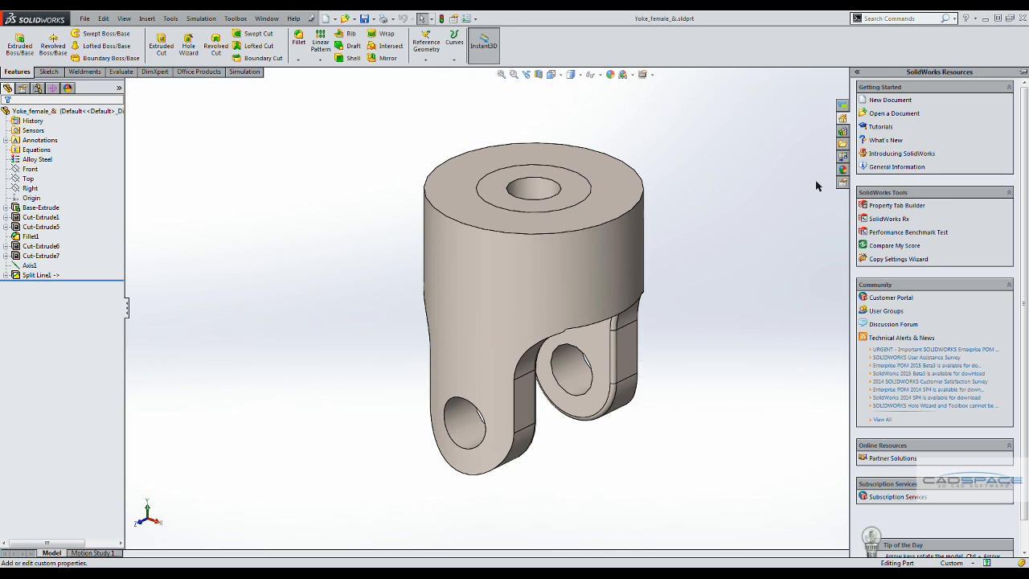
{"action": "mouse_move", "coordinate": [842, 185]}
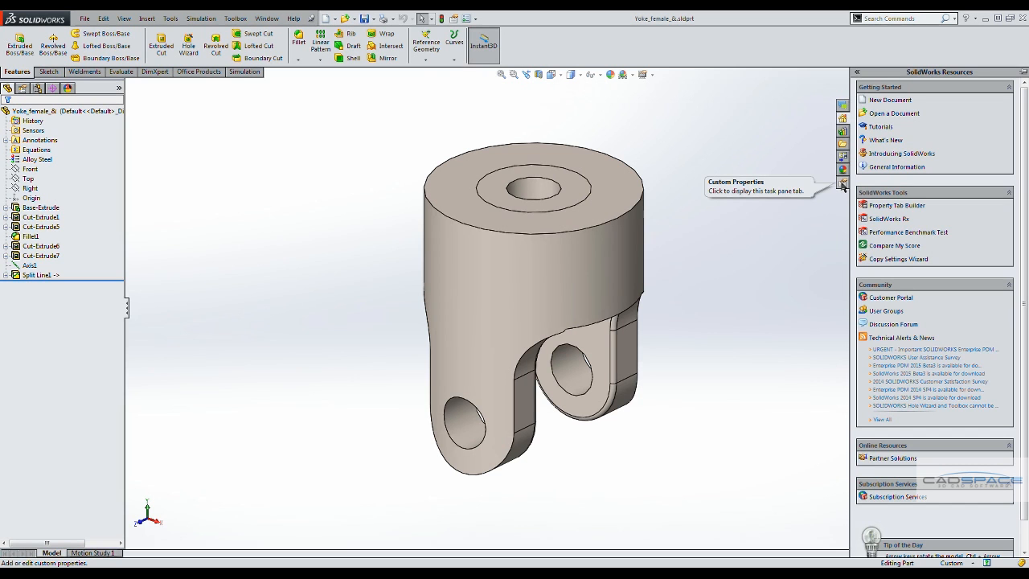
Switch the part's Custom Properties pane to the template_videoblog.prtprp template
{"action": "left_click", "coordinate": [842, 186]}
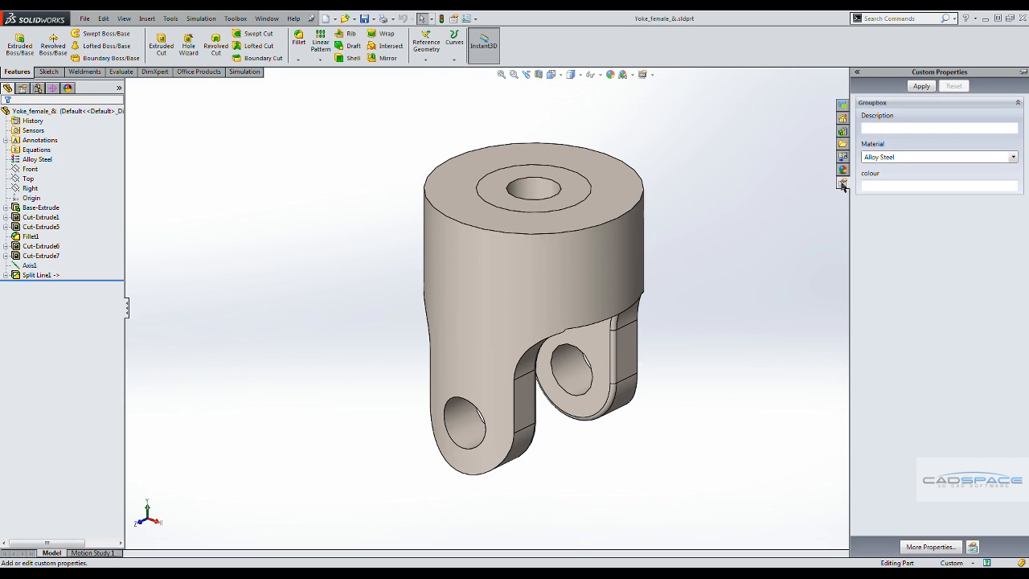
{"action": "left_click", "coordinate": [972, 547]}
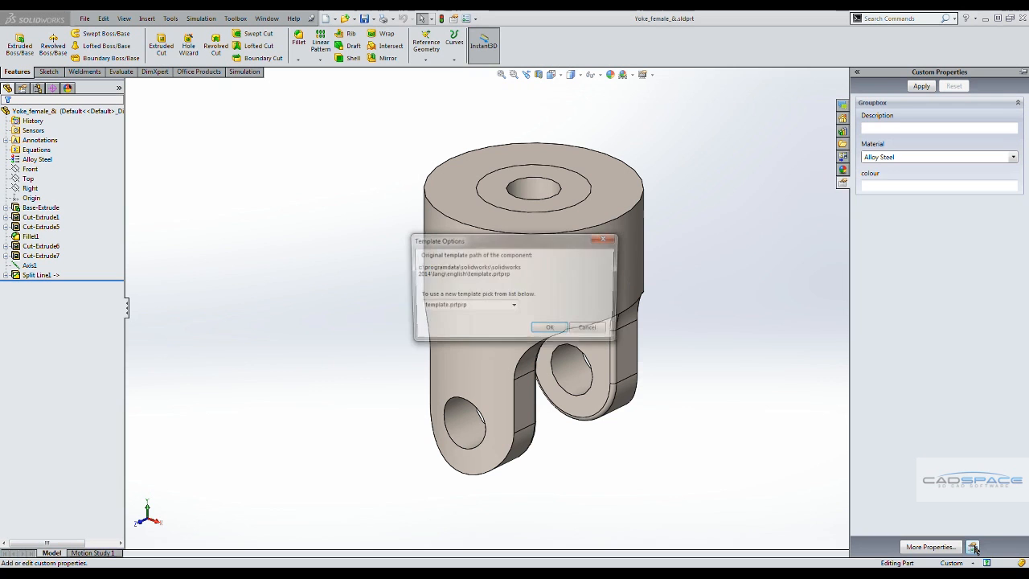
{"action": "left_click", "coordinate": [514, 305]}
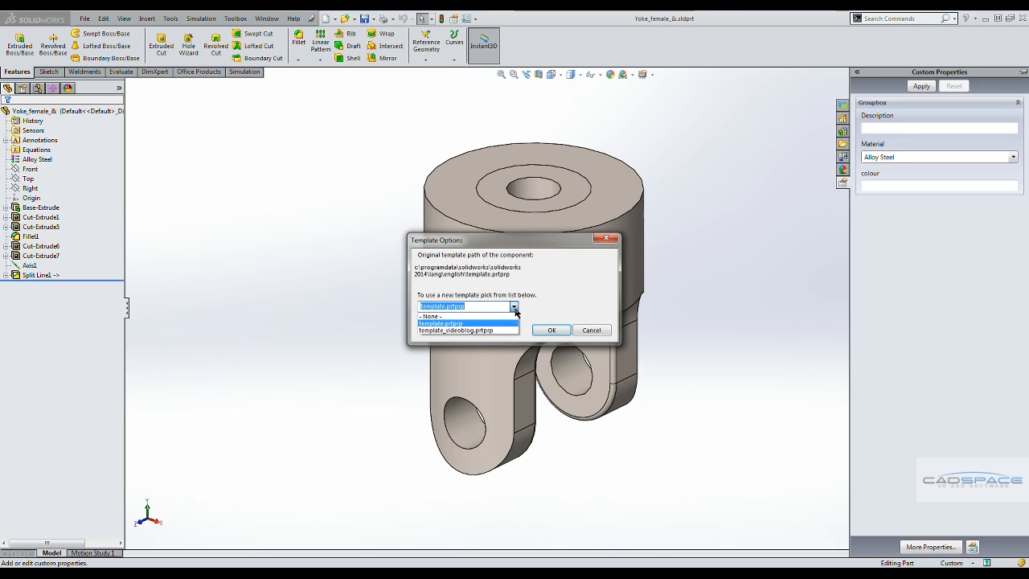
{"action": "left_click", "coordinate": [466, 331]}
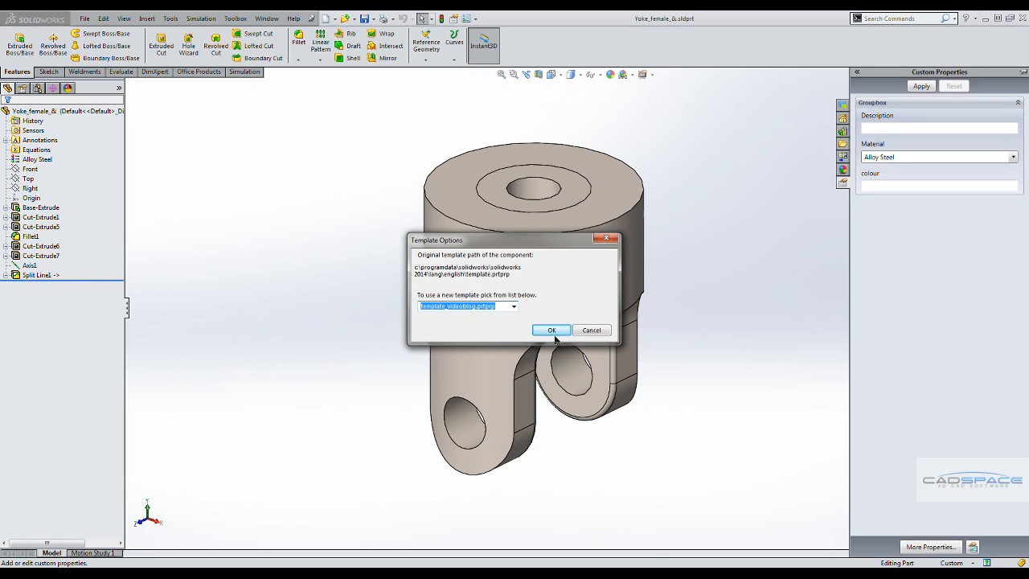
{"action": "left_click", "coordinate": [552, 329]}
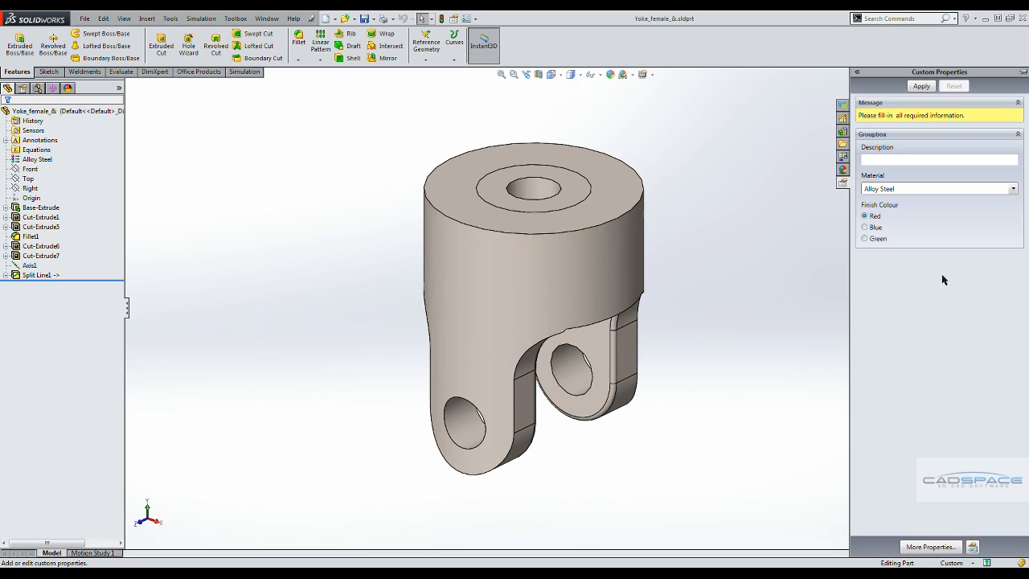
Enter Description 'Yoke (Female)' and choose Red as the finish colour
{"action": "left_click", "coordinate": [939, 159]}
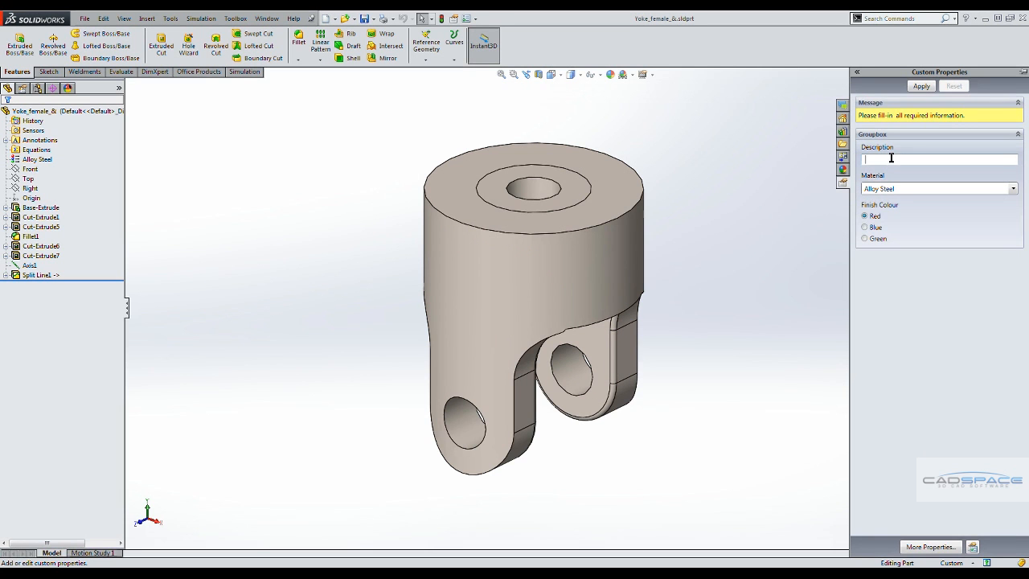
{"action": "type", "text": "Yoke ("}
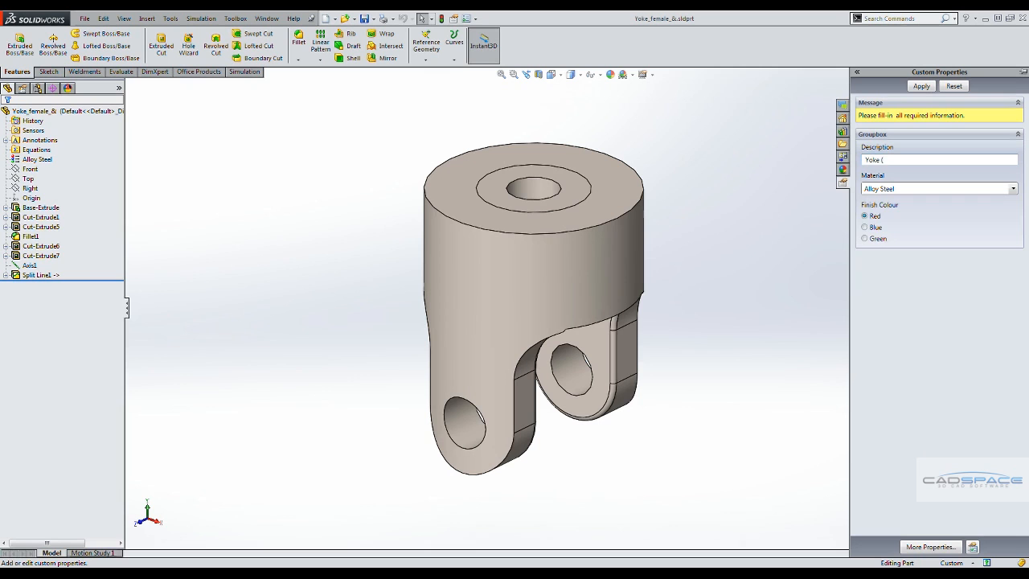
{"action": "type", "text": "Female)"}
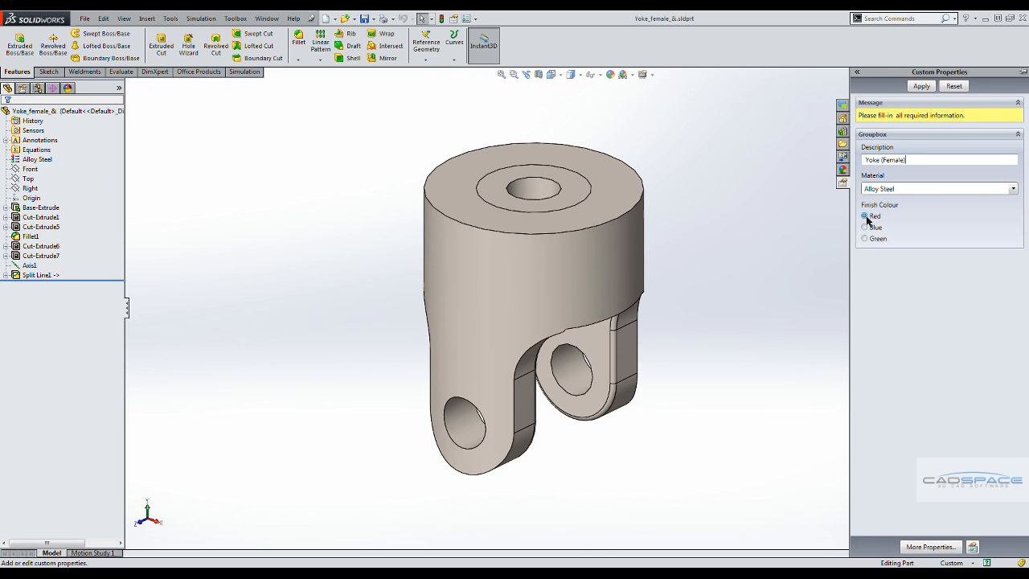
{"action": "left_click", "coordinate": [921, 87]}
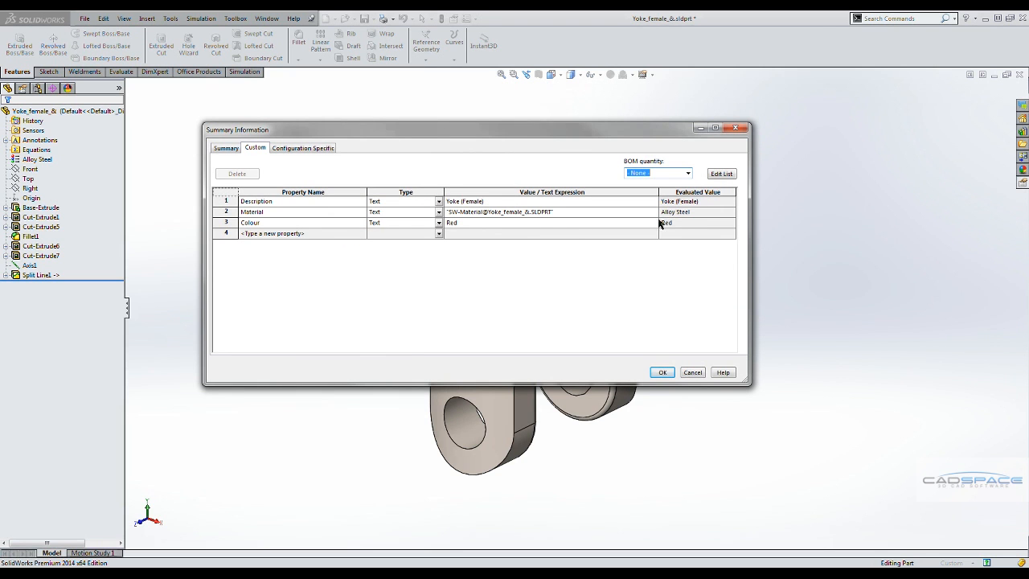
{"action": "mouse_move", "coordinate": [789, 244]}
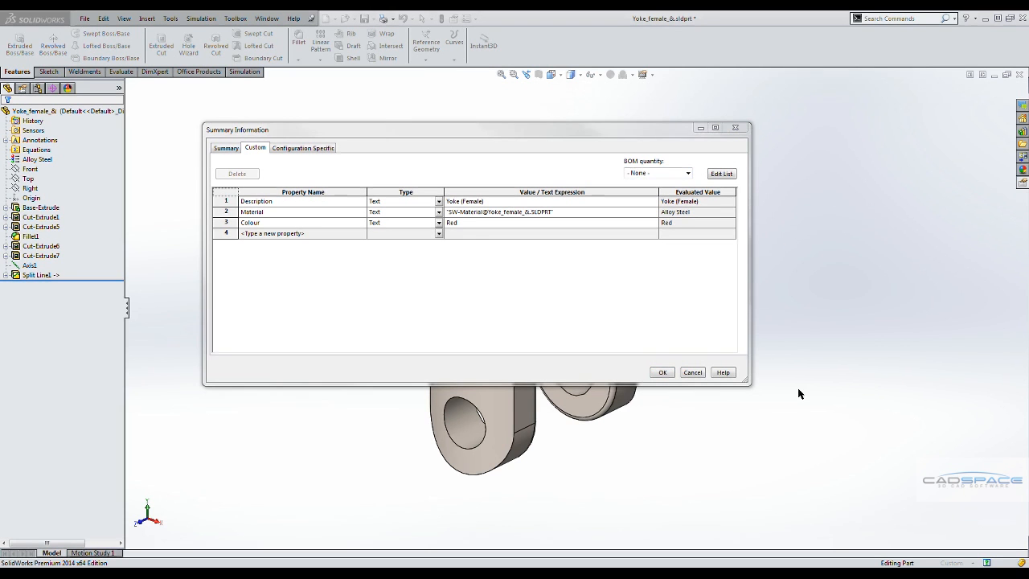
Close the part's Summary Information dialog and save the yoke part
{"action": "left_click", "coordinate": [662, 371]}
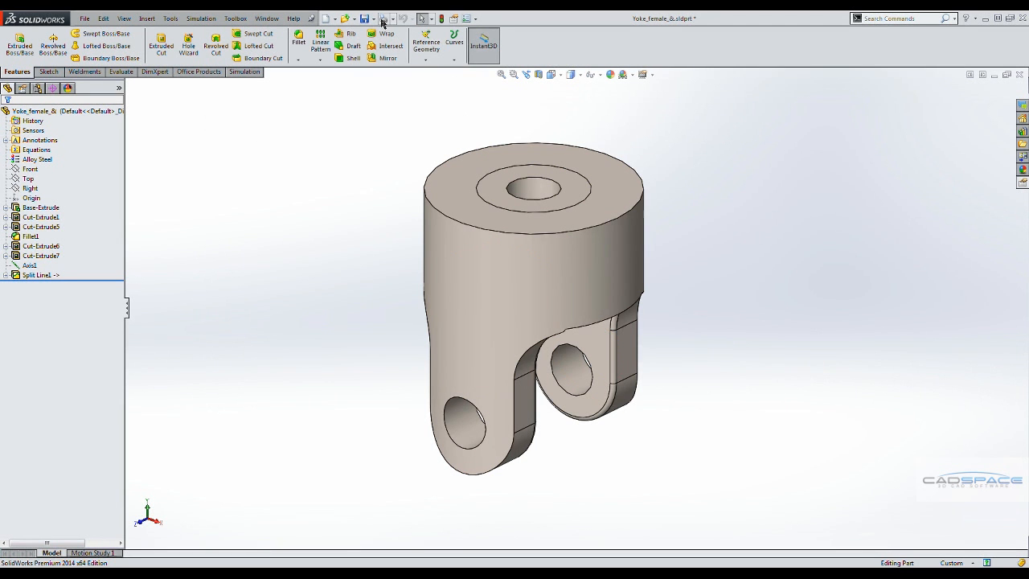
{"action": "left_click", "coordinate": [367, 20]}
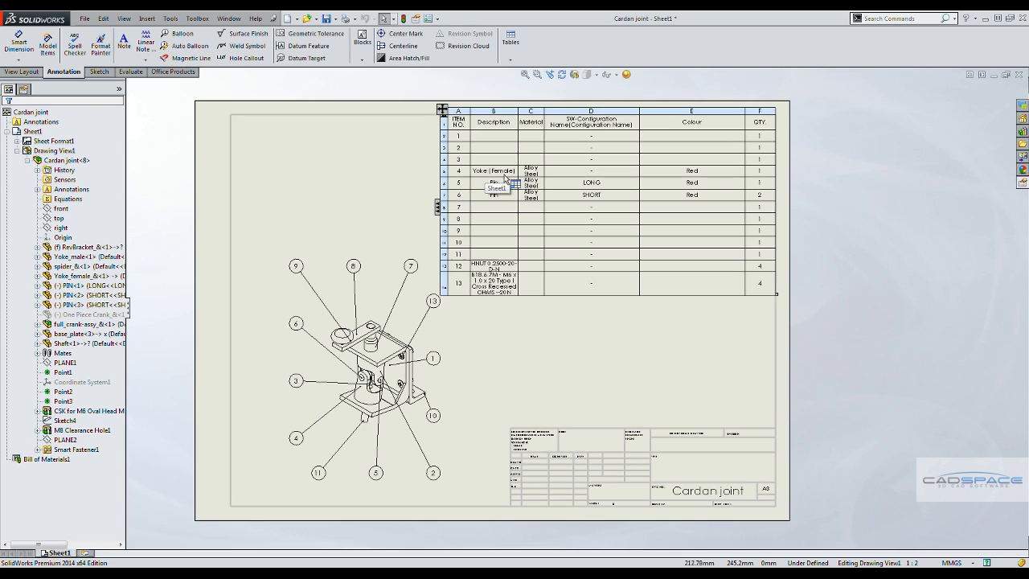
{"action": "mouse_move", "coordinate": [537, 175]}
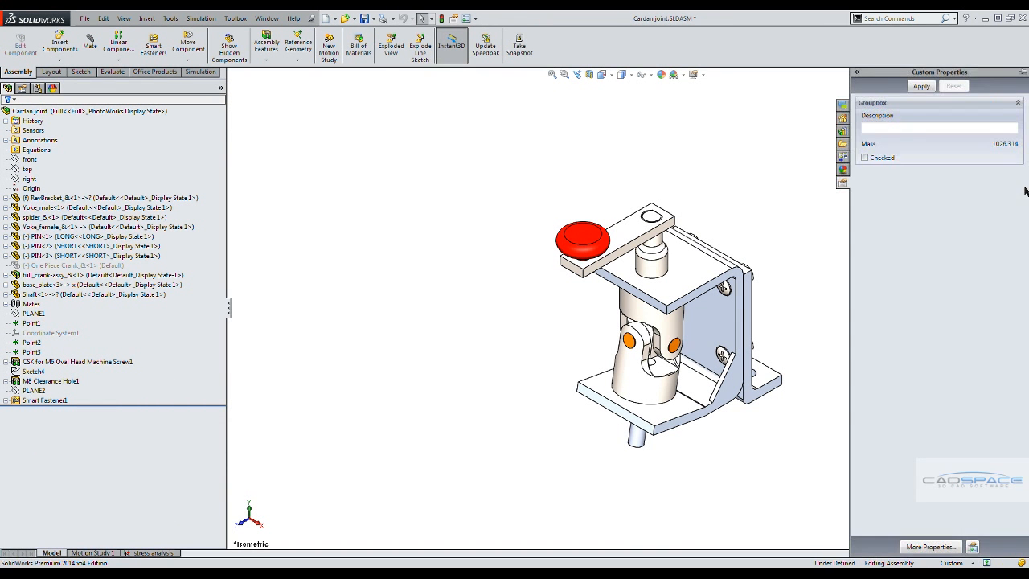
Enter Description 'Universal Joint' for the assembly and tick Checked
{"action": "left_click", "coordinate": [939, 129]}
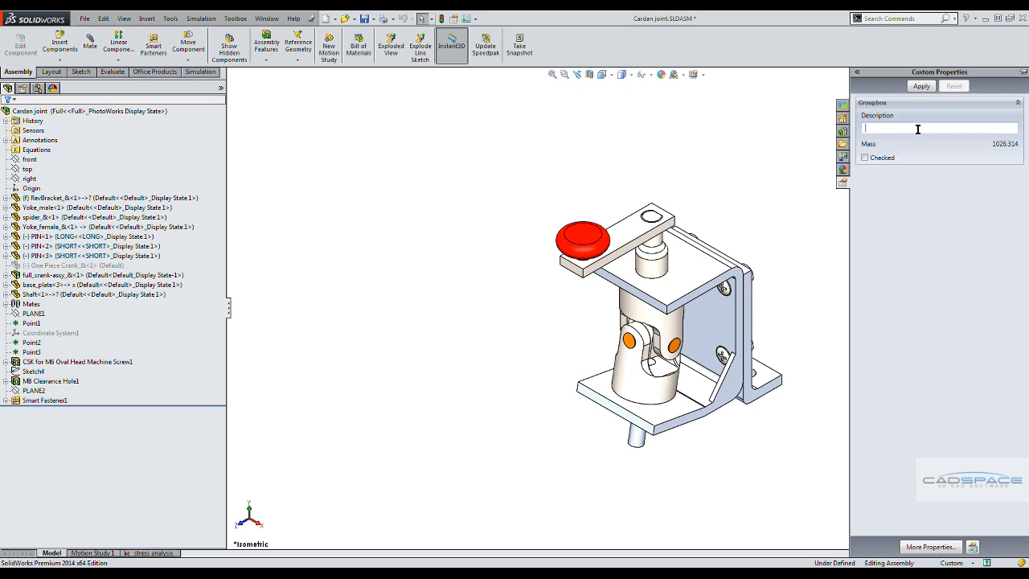
{"action": "type", "text": "Universal Joint"}
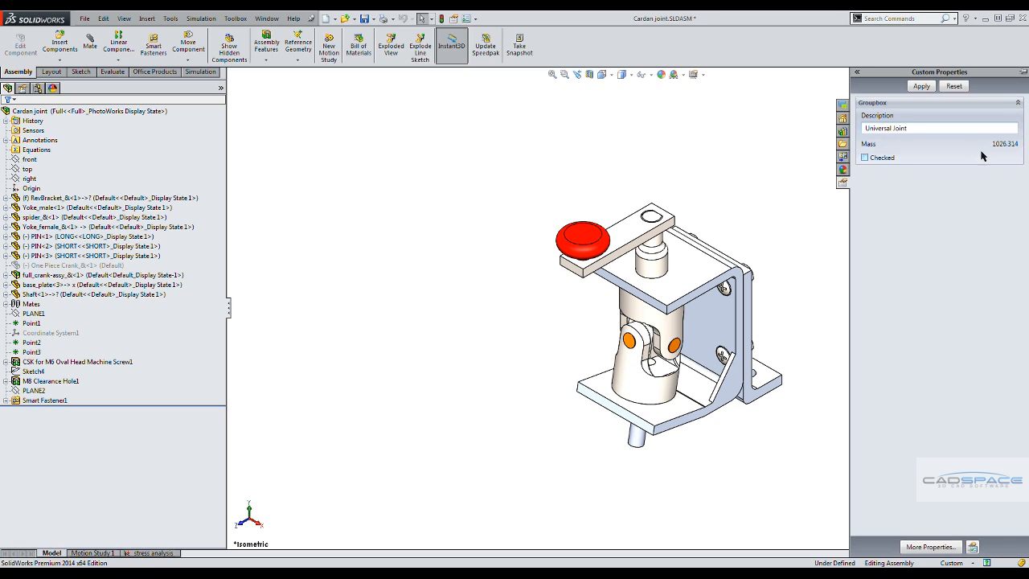
{"action": "mouse_move", "coordinate": [720, 438]}
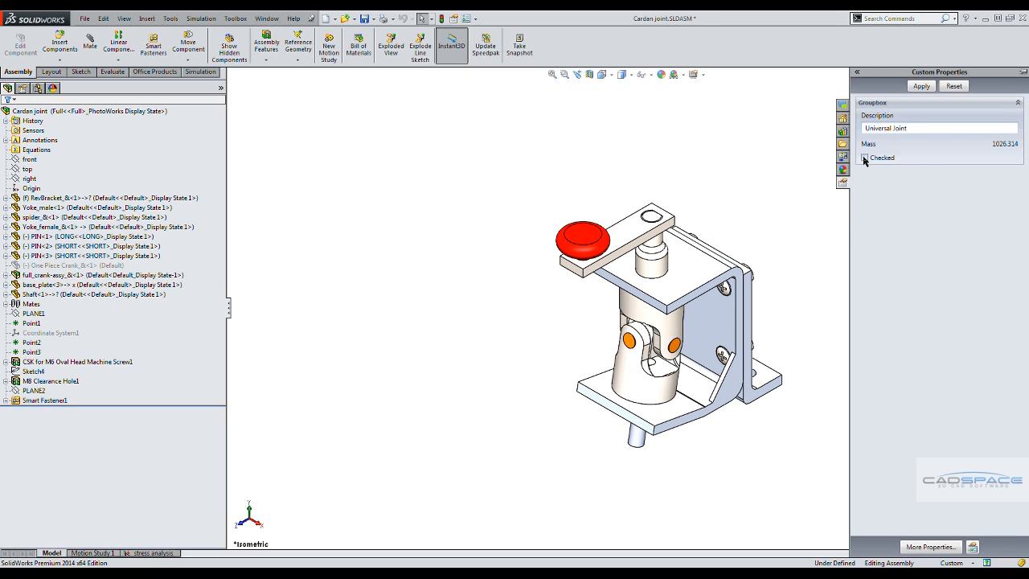
{"action": "left_click", "coordinate": [865, 158]}
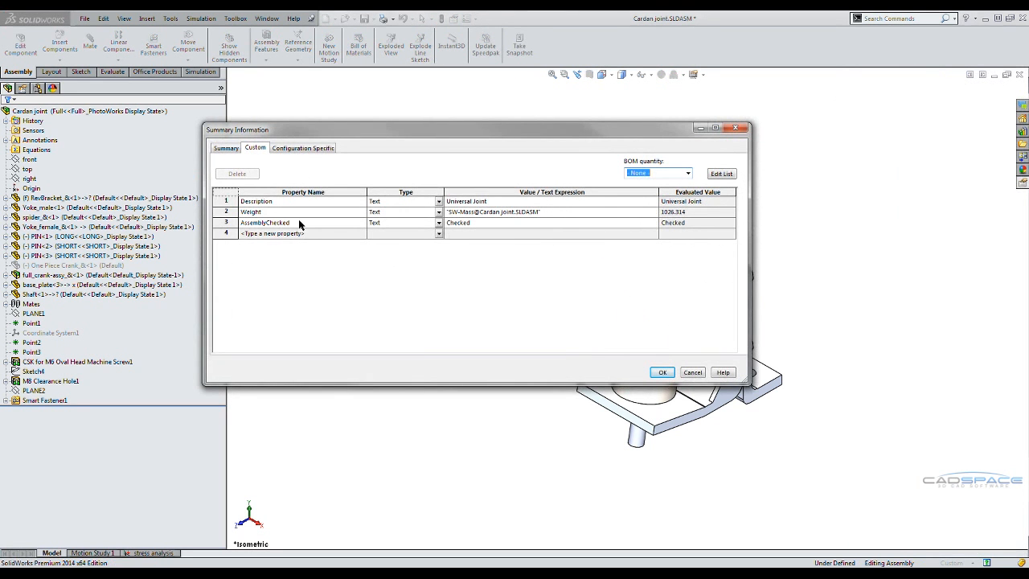
{"action": "mouse_move", "coordinate": [578, 213]}
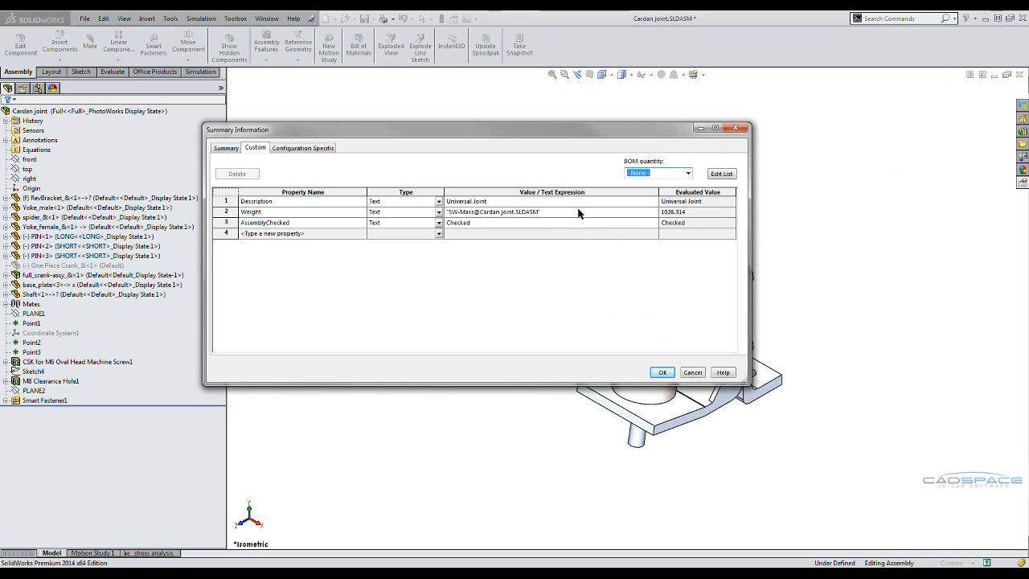
{"action": "mouse_move", "coordinate": [566, 232]}
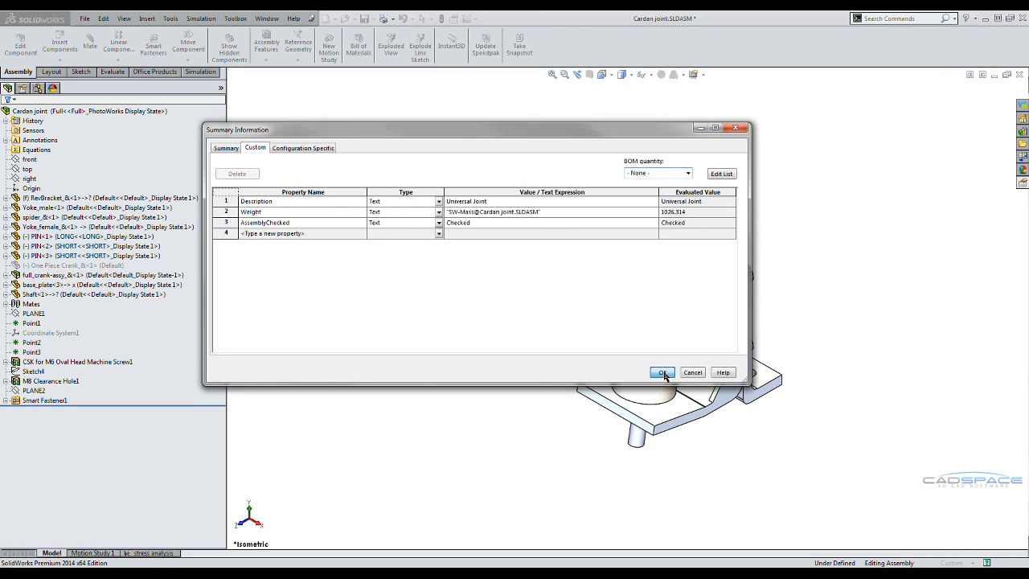
Confirm the Summary Information Custom tab showing Description, Weight and AssemblyChecked with OK
{"action": "left_click", "coordinate": [662, 373]}
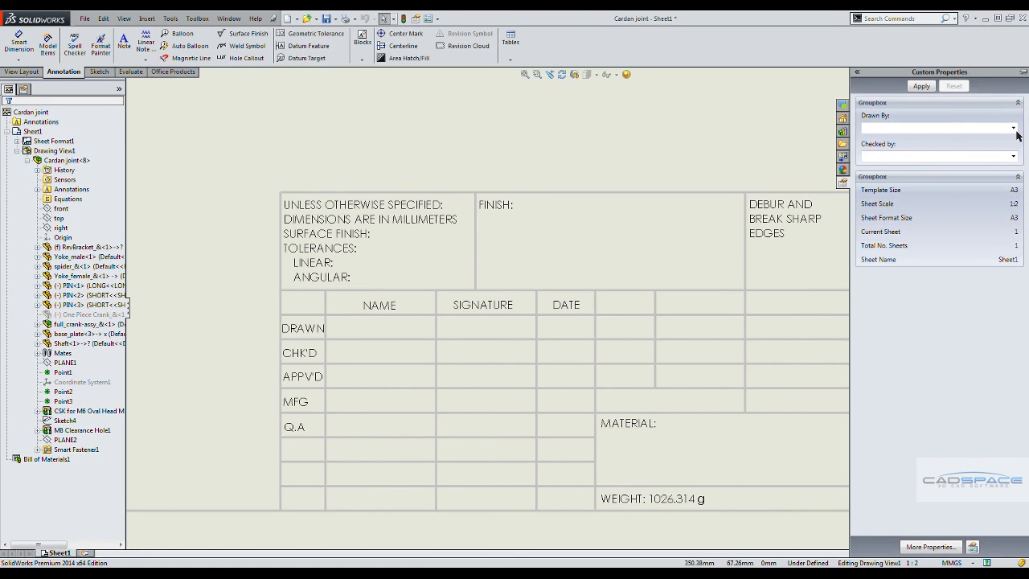
Set Drawn By to Steve and Checked By to Lead Engineer, then apply them to the title block
{"action": "left_click", "coordinate": [1013, 127]}
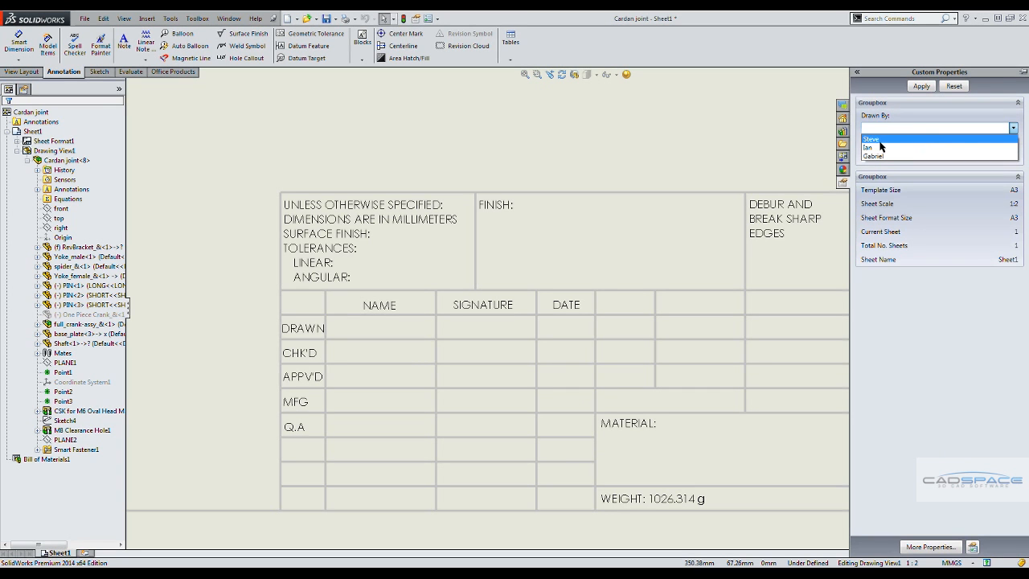
{"action": "left_click", "coordinate": [871, 138]}
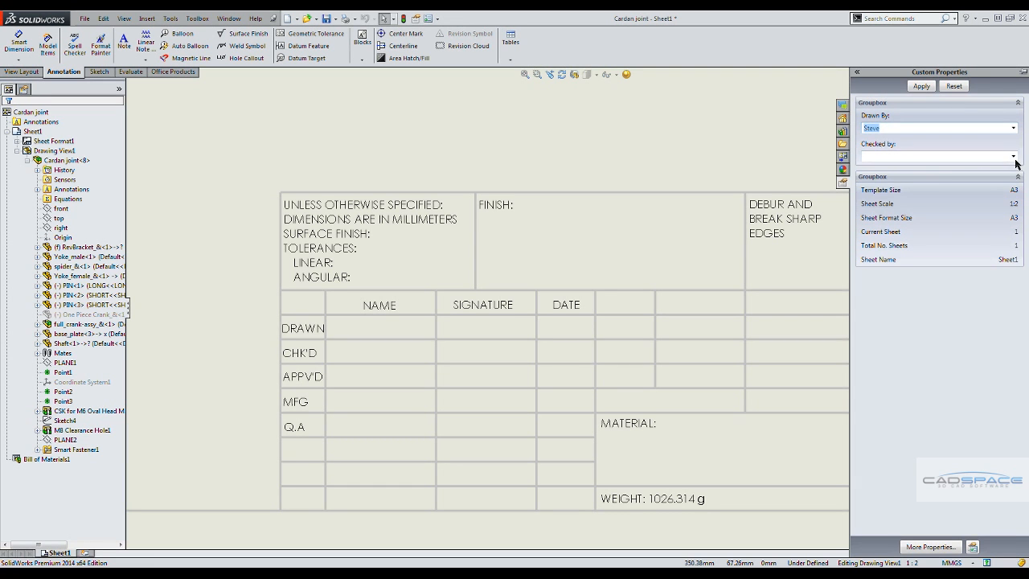
{"action": "left_click", "coordinate": [1013, 156]}
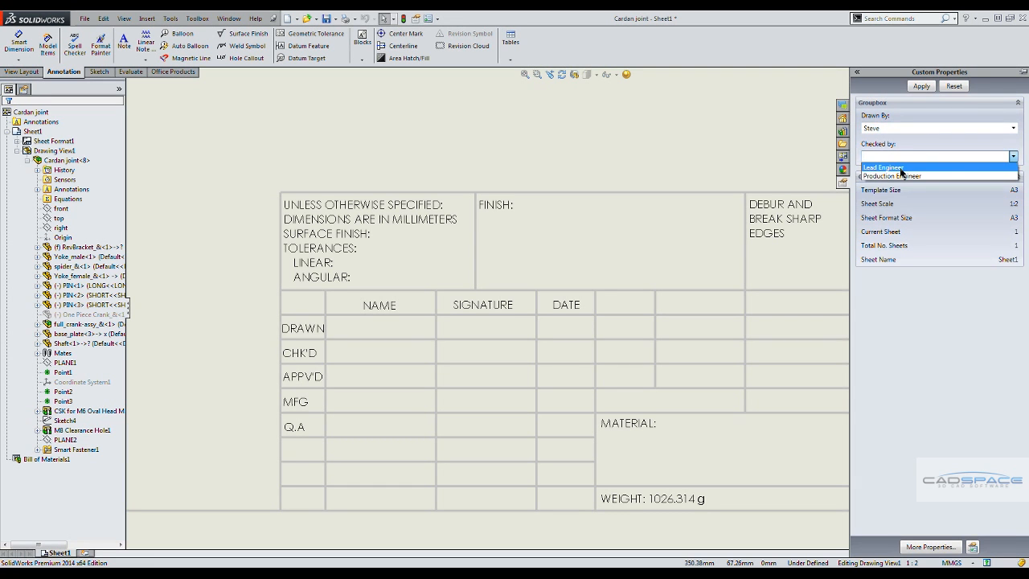
{"action": "left_click", "coordinate": [882, 167]}
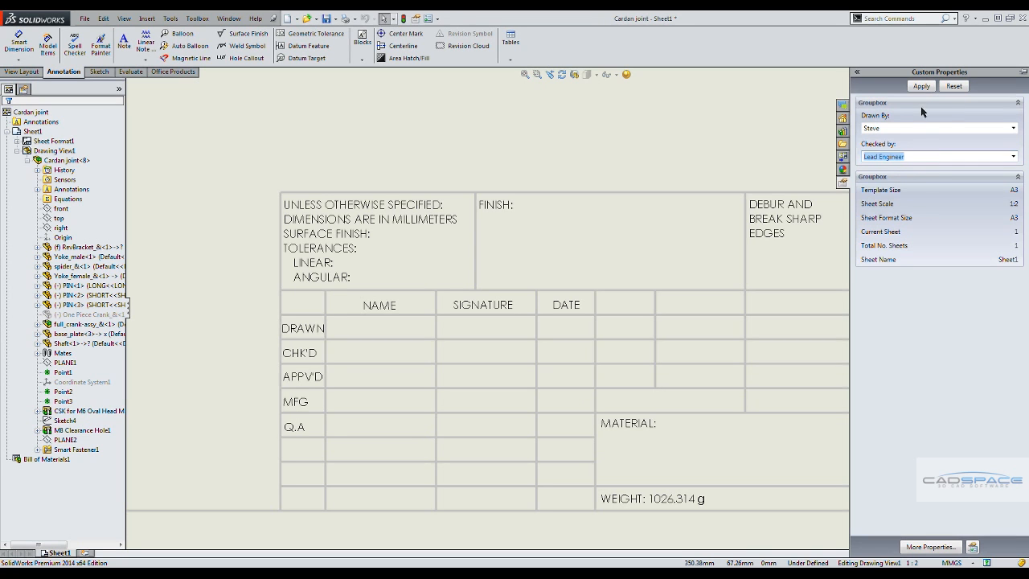
{"action": "left_click", "coordinate": [920, 87]}
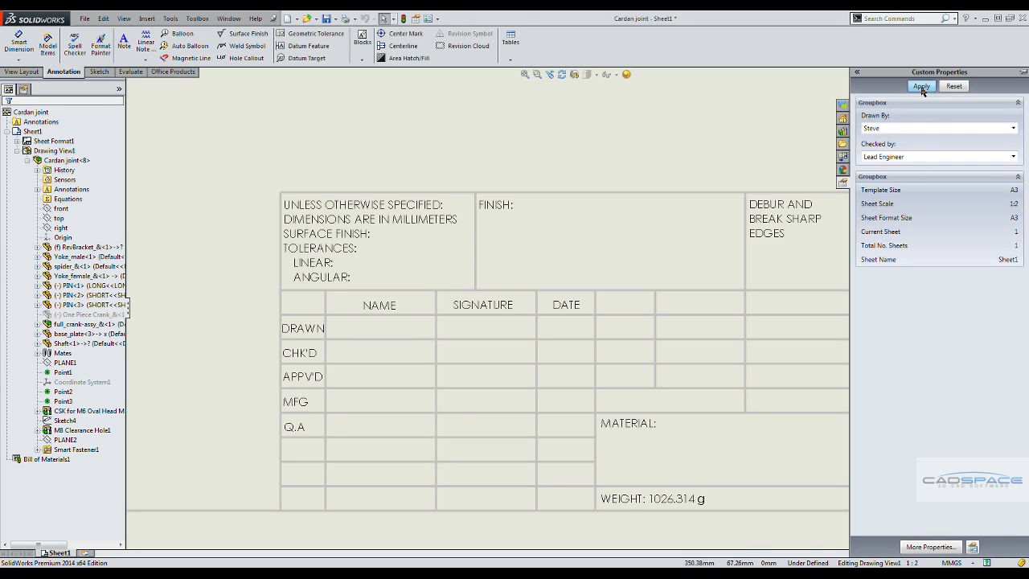
{"action": "left_click", "coordinate": [921, 87]}
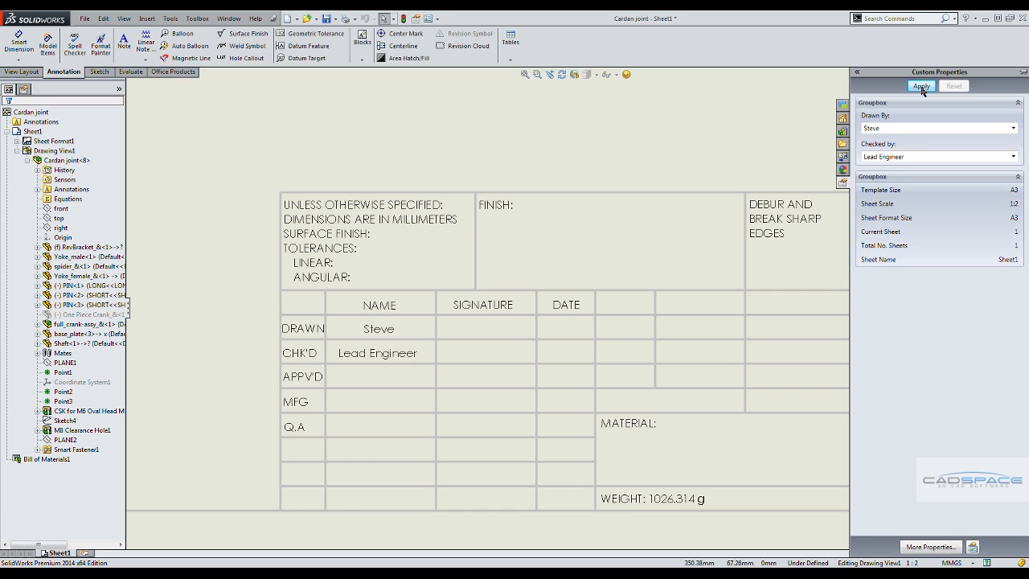